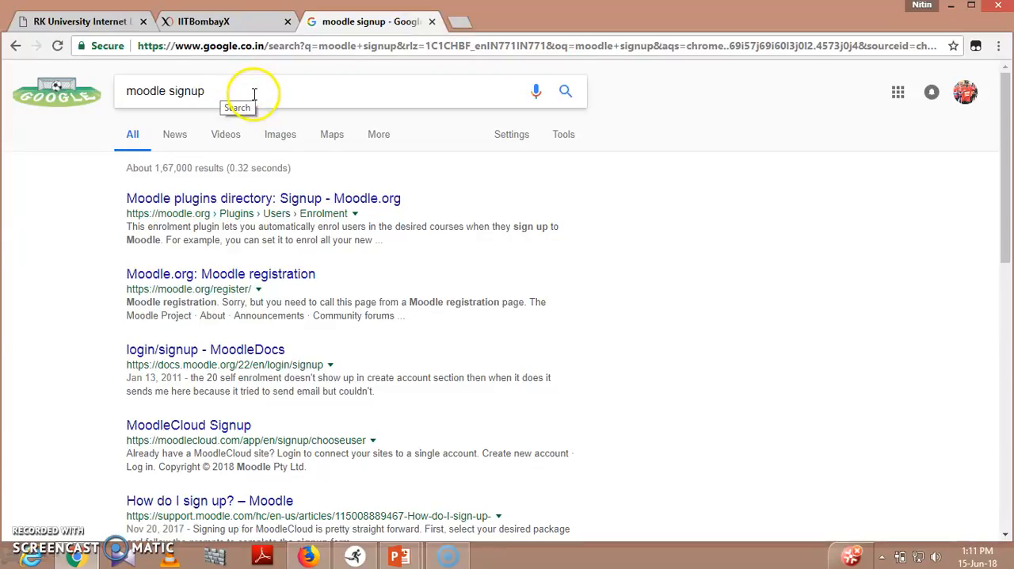
{"action": "mouse_move", "coordinate": [329, 185]}
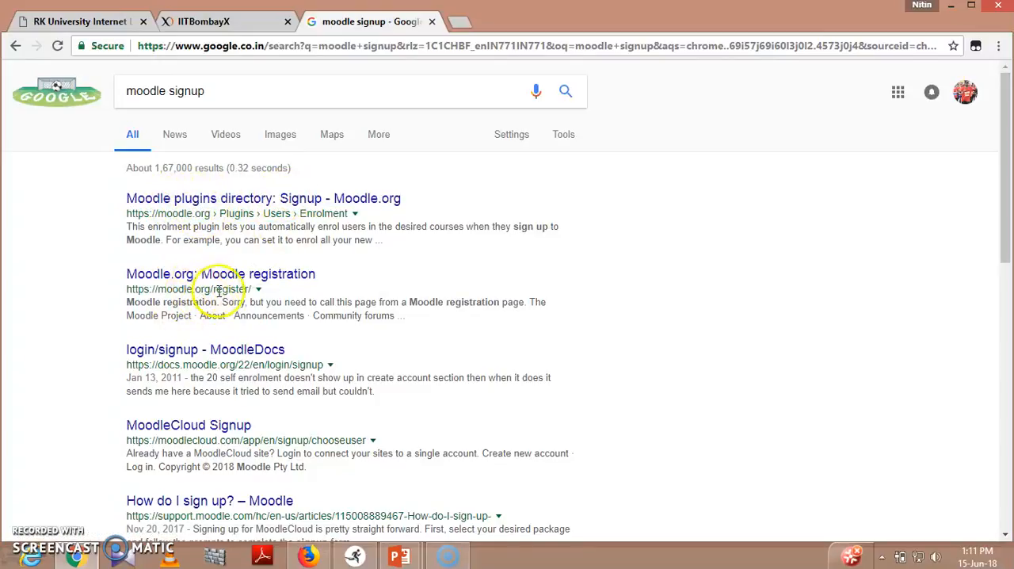
Follow the 'MoodleCloud Signup' Google result to reach the MoodleCloud plans page
{"action": "scroll", "scroll_direction": "down", "scroll_amount": 3}
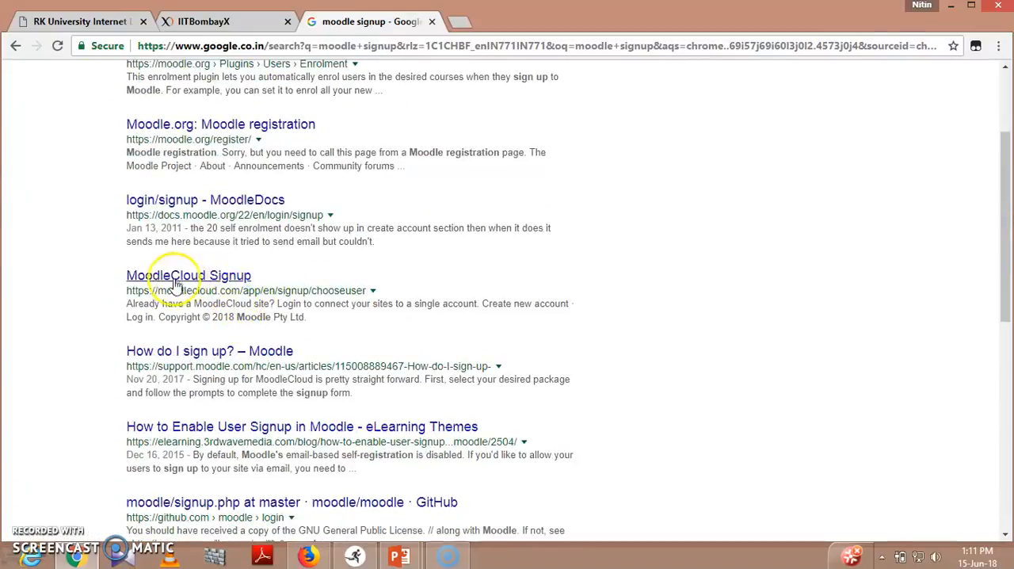
{"action": "left_click", "coordinate": [189, 275]}
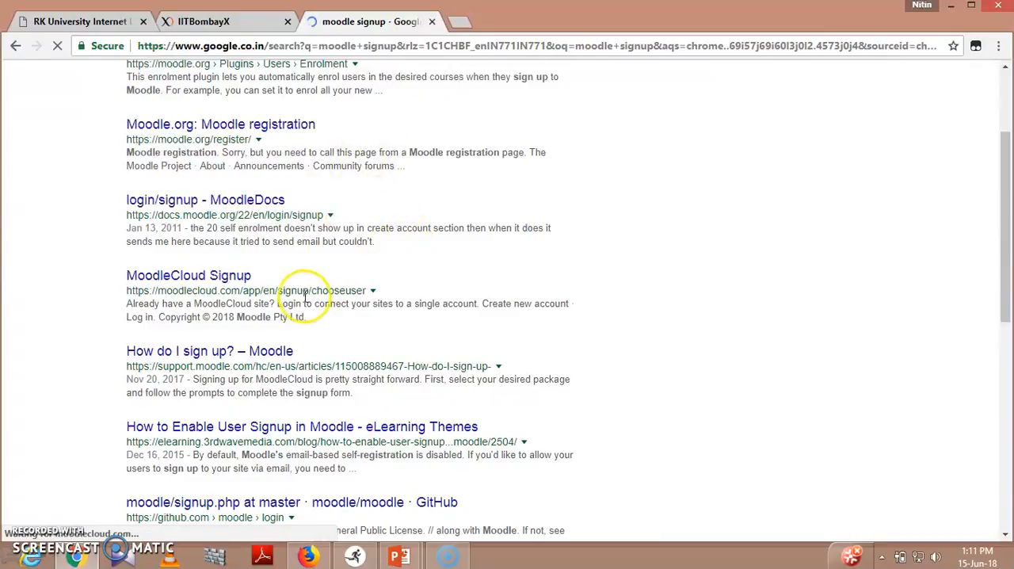
{"action": "left_click", "coordinate": [188, 274]}
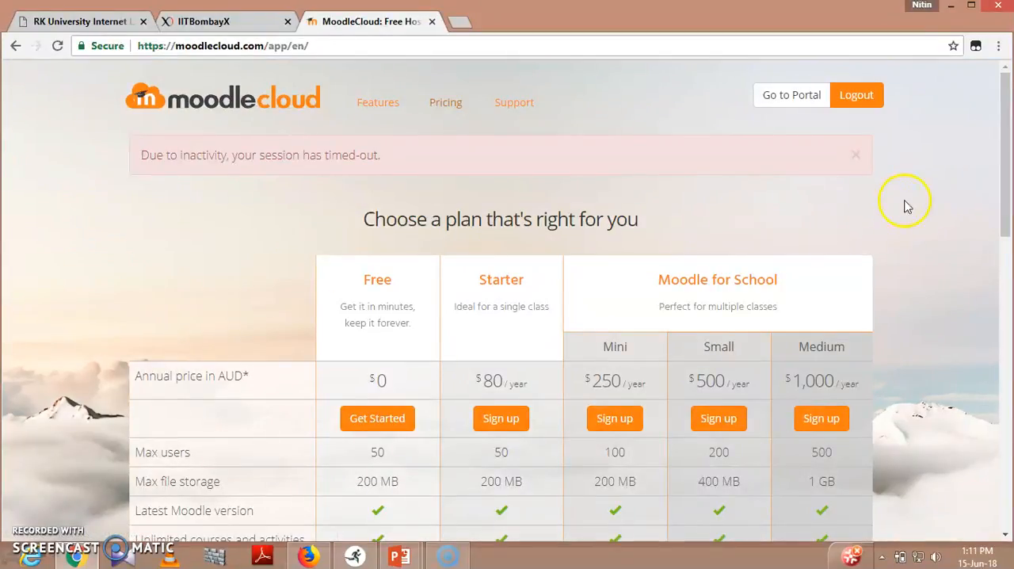
{"action": "mouse_move", "coordinate": [459, 170]}
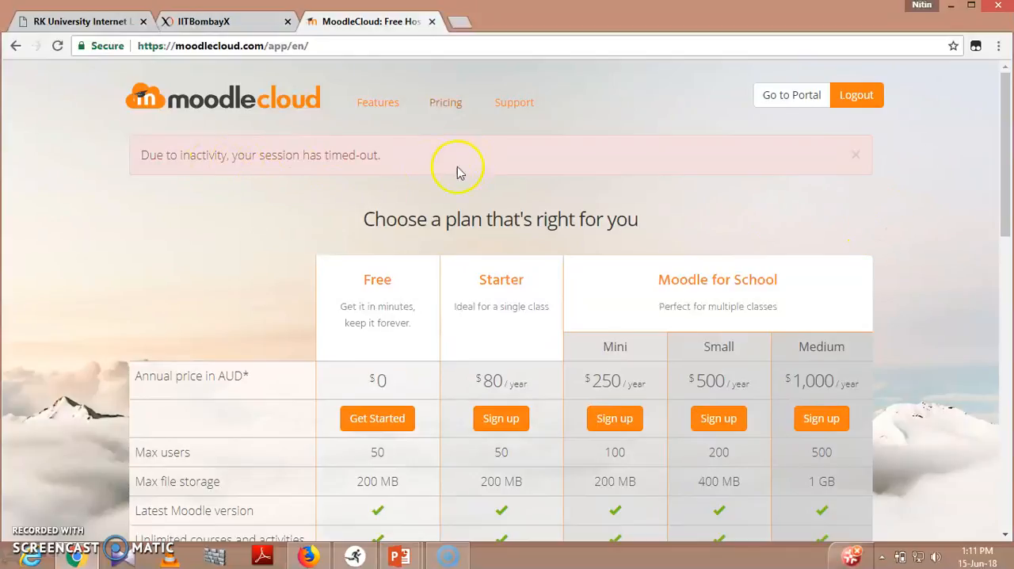
Log out of the expired session and choose Get Started under the Free plan
{"action": "left_click", "coordinate": [856, 95]}
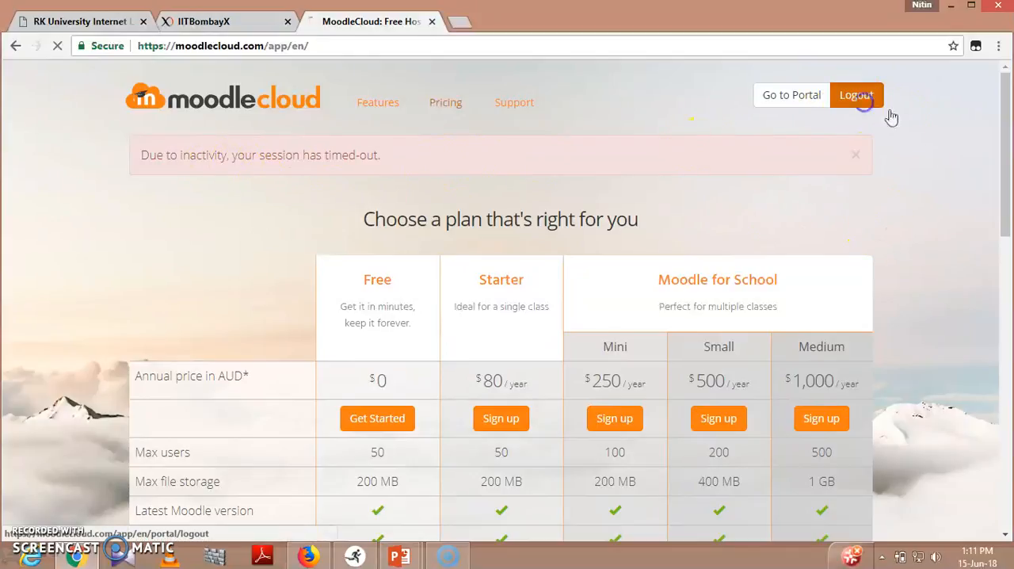
{"action": "left_click", "coordinate": [857, 94]}
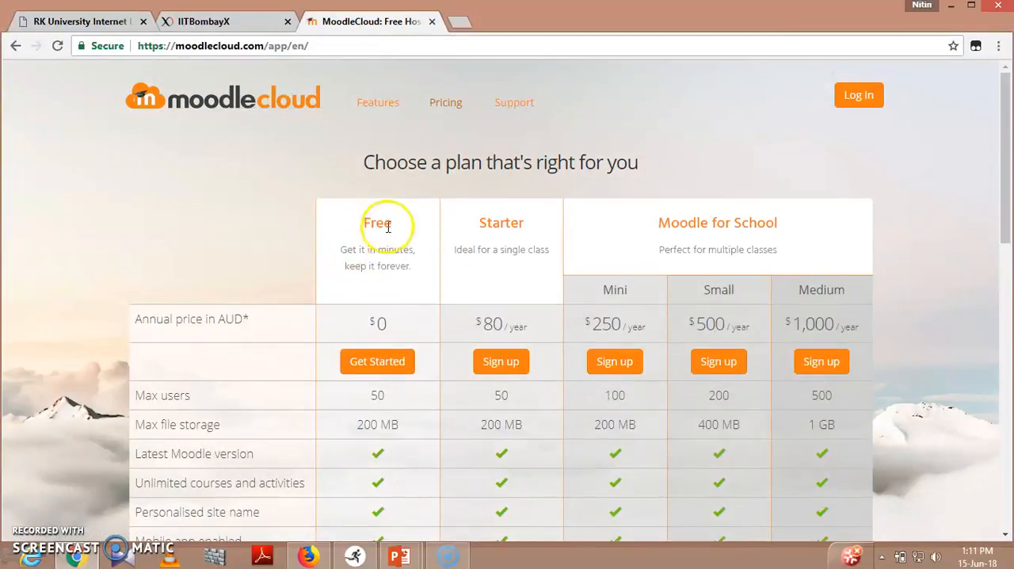
{"action": "mouse_move", "coordinate": [466, 291]}
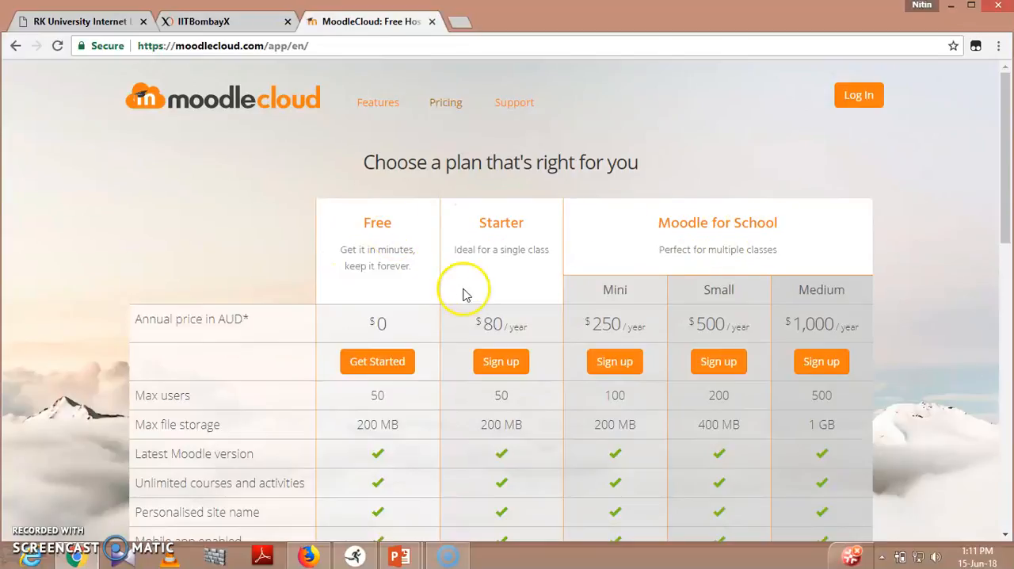
{"action": "scroll", "scroll_direction": "down", "scroll_amount": 3}
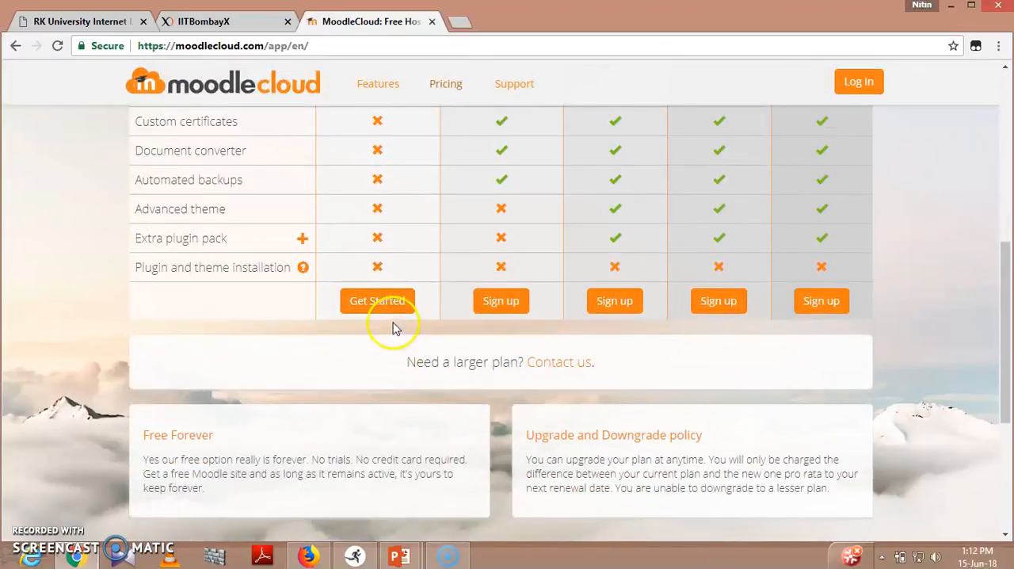
{"action": "left_click", "coordinate": [377, 300]}
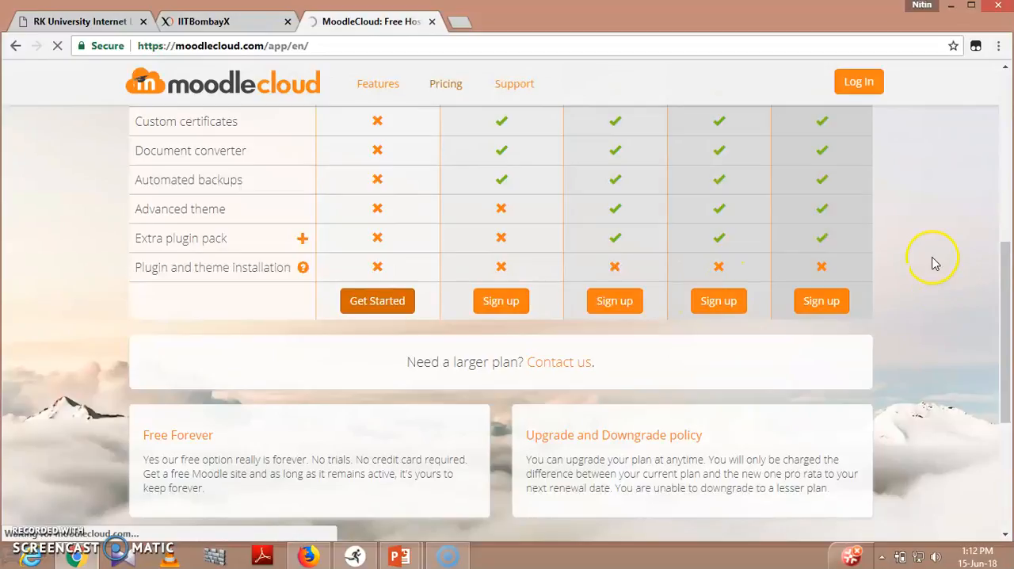
{"action": "left_click", "coordinate": [377, 300]}
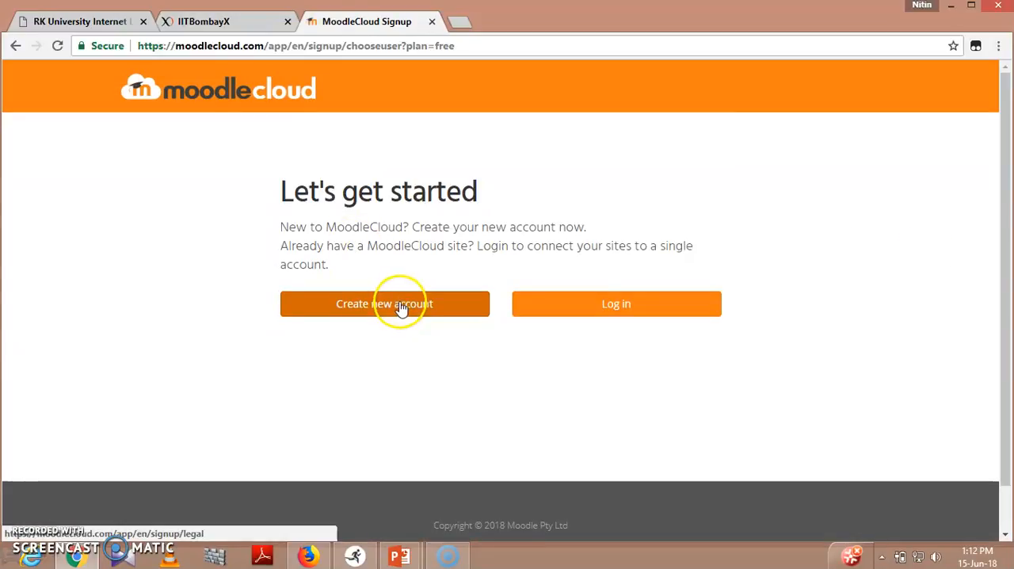
Create a new account, confirm being 18+ and accept Terms, Privacy Notice and agreements, then continue
{"action": "left_click", "coordinate": [384, 303]}
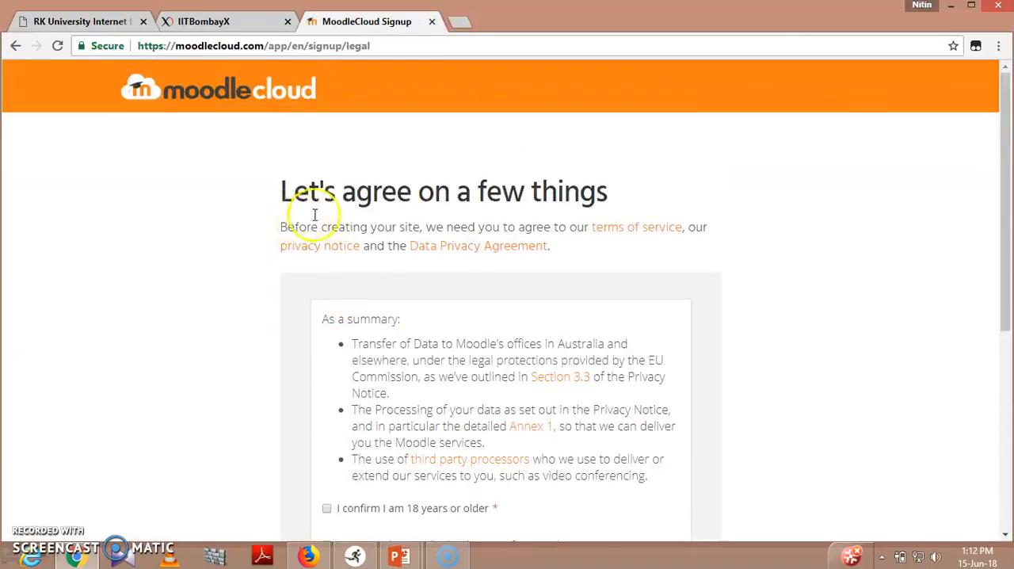
{"action": "mouse_move", "coordinate": [344, 249]}
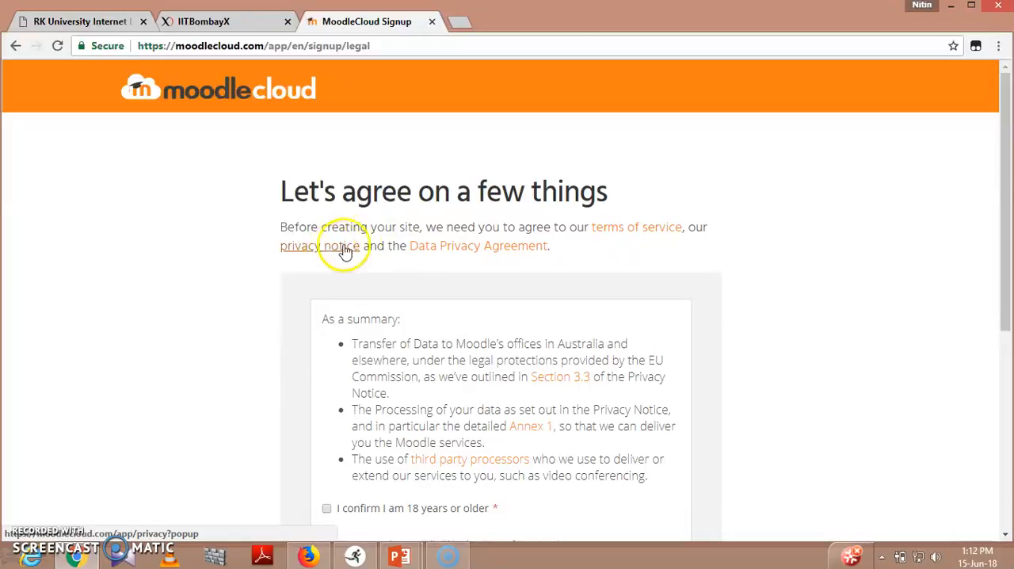
{"action": "mouse_move", "coordinate": [308, 301]}
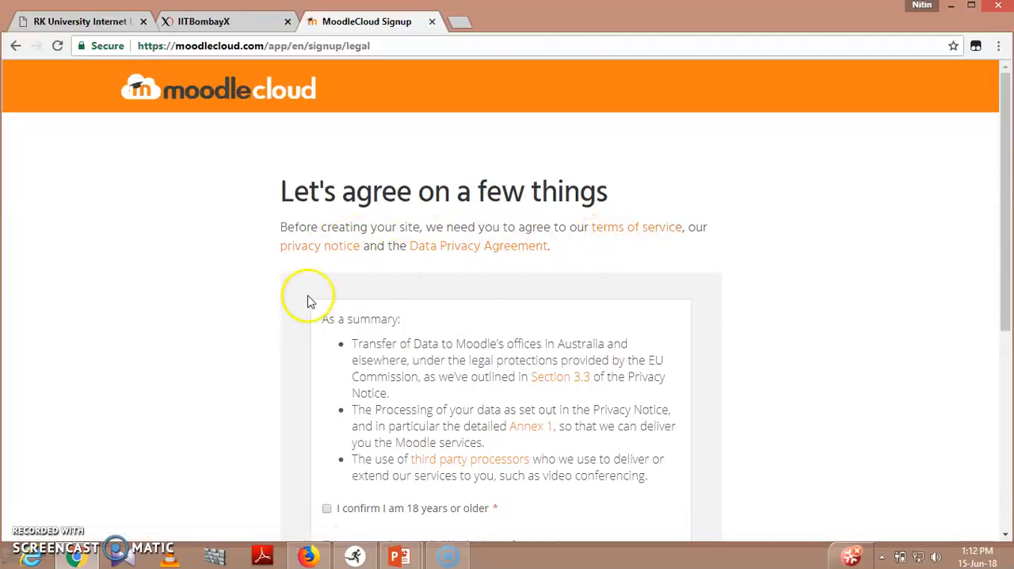
{"action": "mouse_move", "coordinate": [727, 285]}
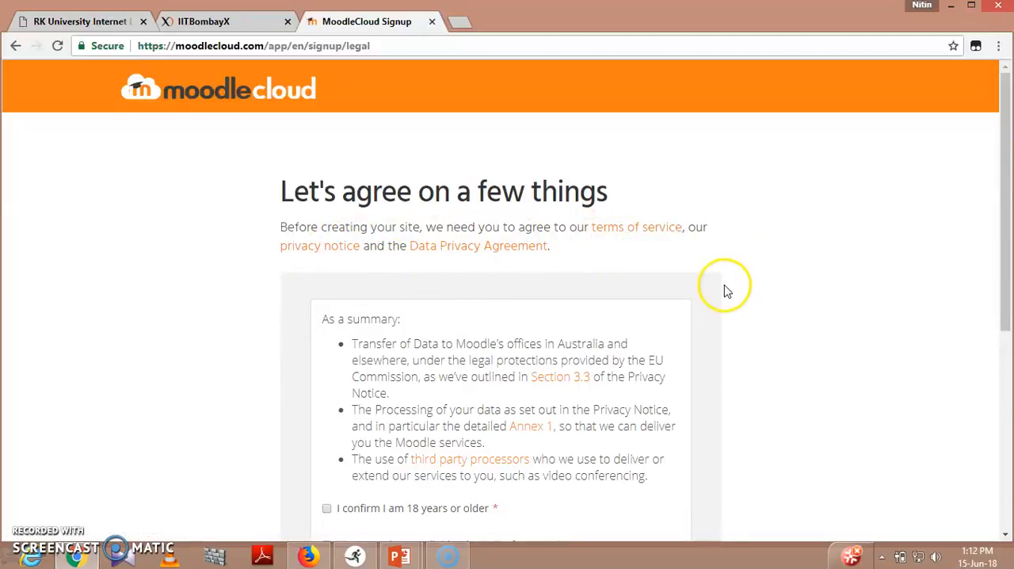
{"action": "scroll", "scroll_direction": "down", "scroll_amount": 3}
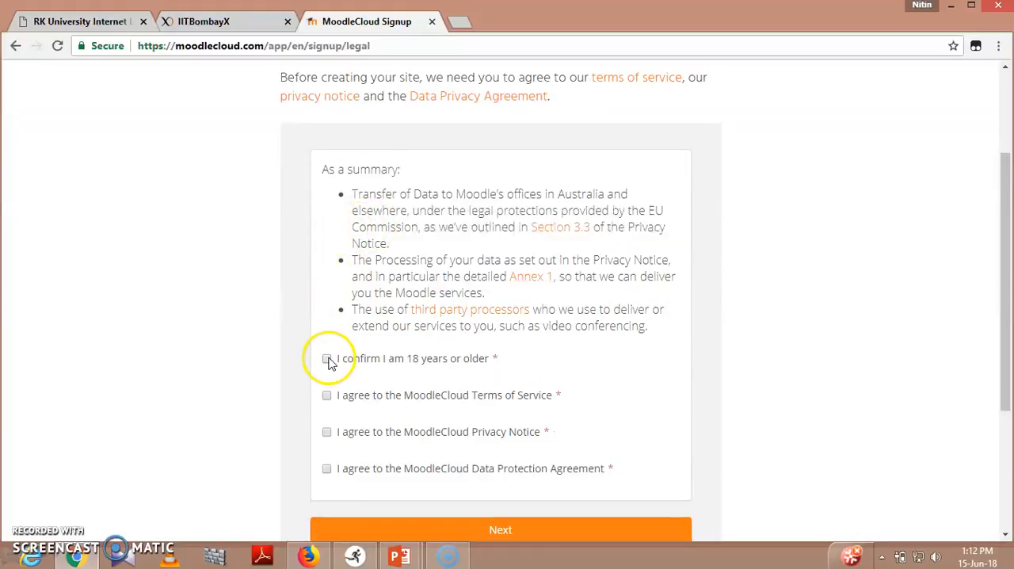
{"action": "left_click", "coordinate": [326, 358]}
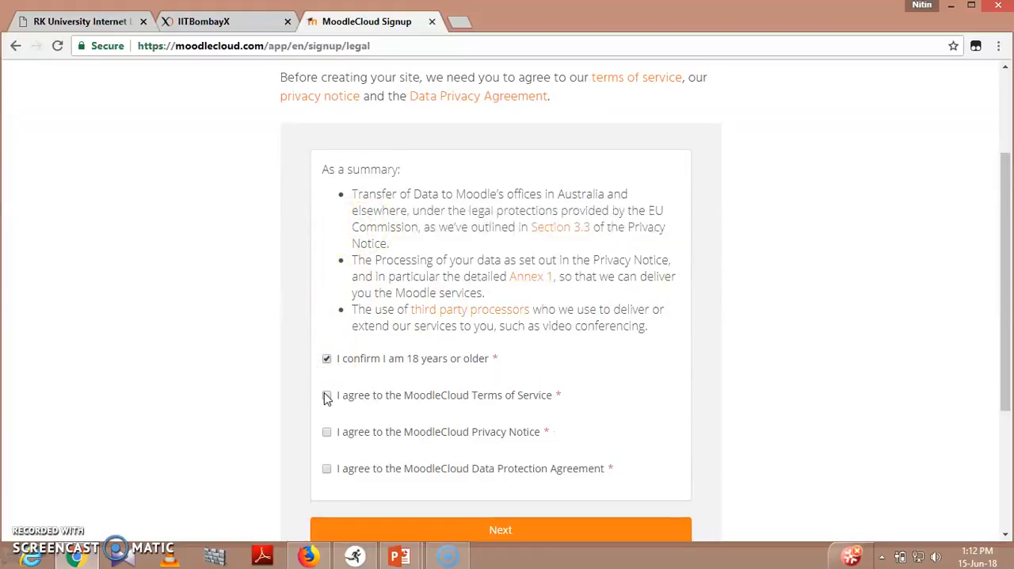
{"action": "left_click", "coordinate": [327, 395]}
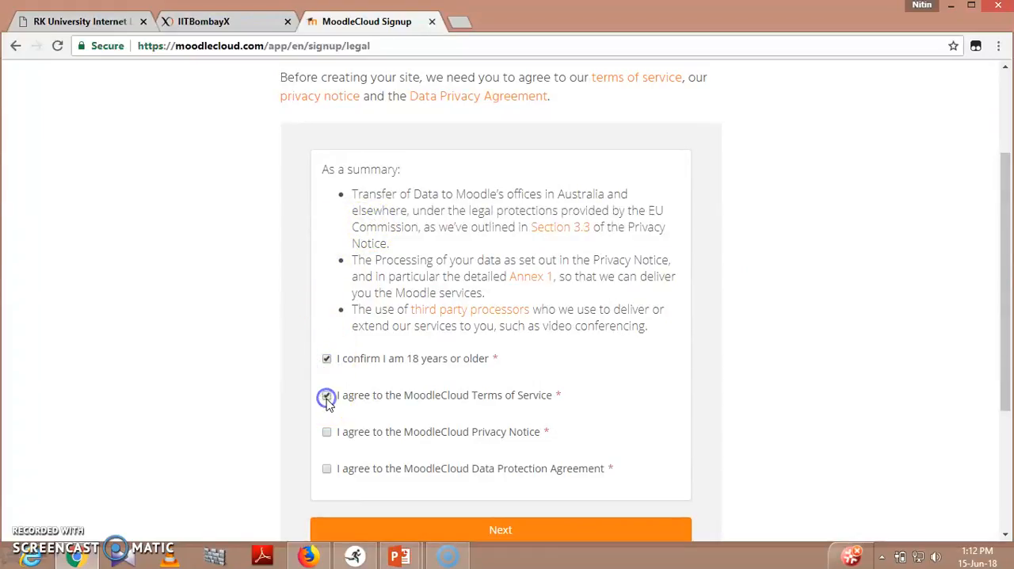
{"action": "left_click", "coordinate": [326, 395]}
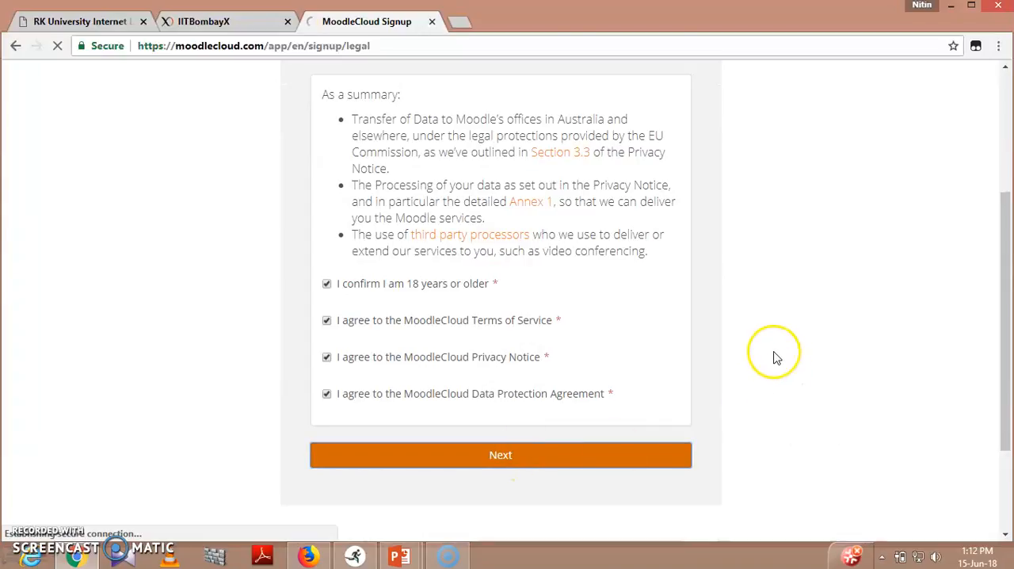
{"action": "left_click", "coordinate": [500, 454]}
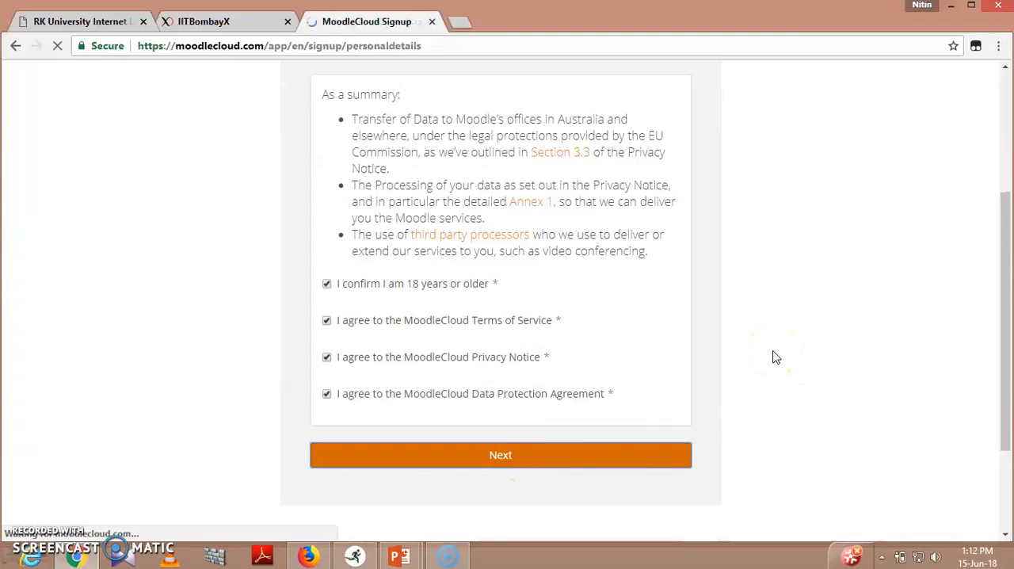
{"action": "left_click", "coordinate": [499, 454]}
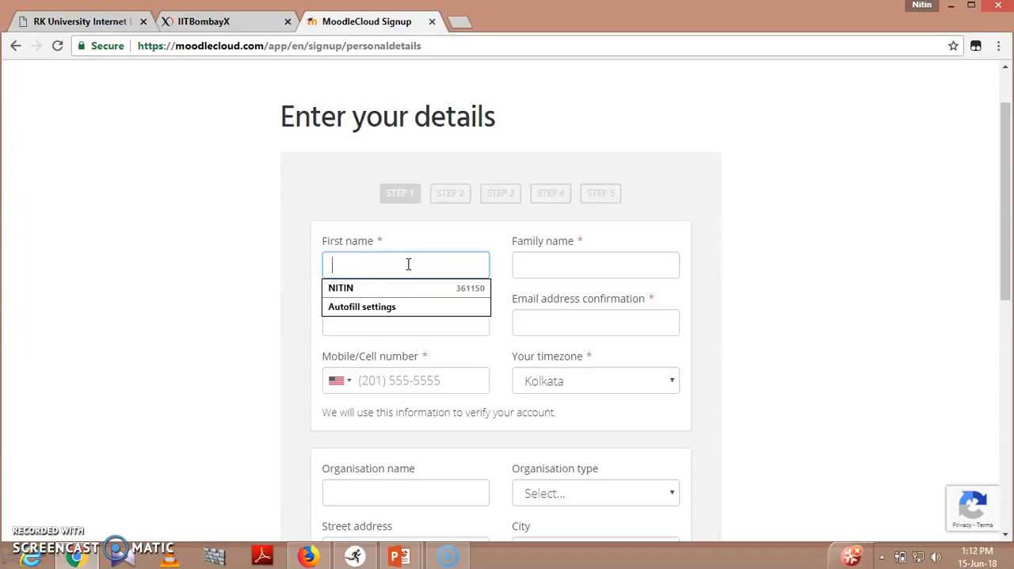
{"action": "type", "text": "NITIN"}
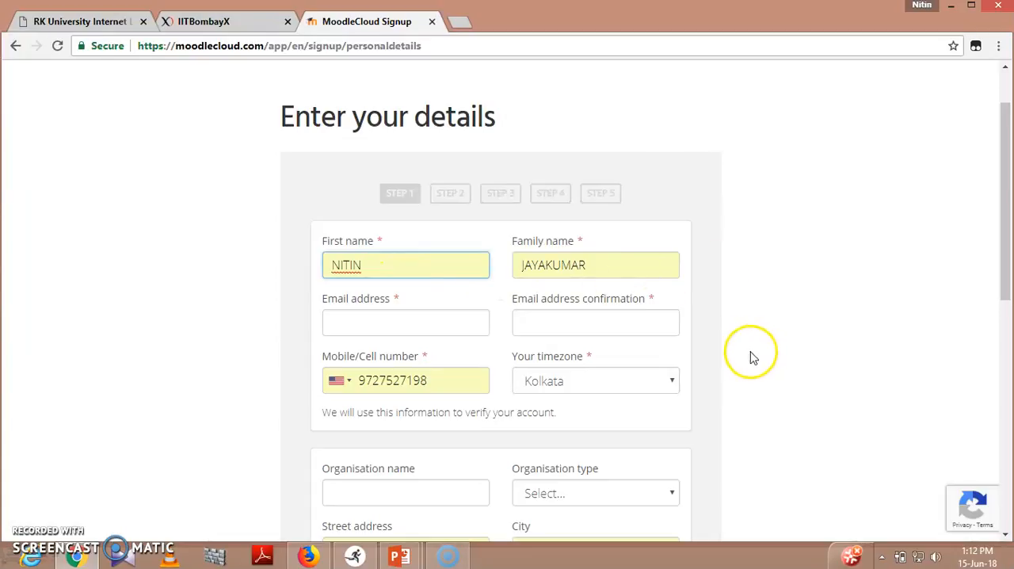
{"action": "left_click", "coordinate": [405, 323]}
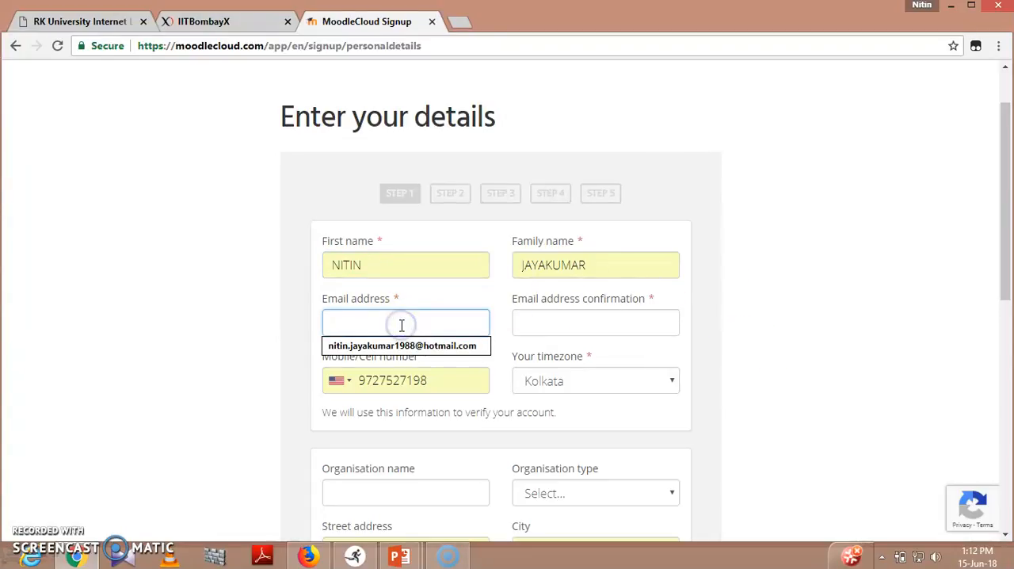
{"action": "left_click", "coordinate": [401, 345]}
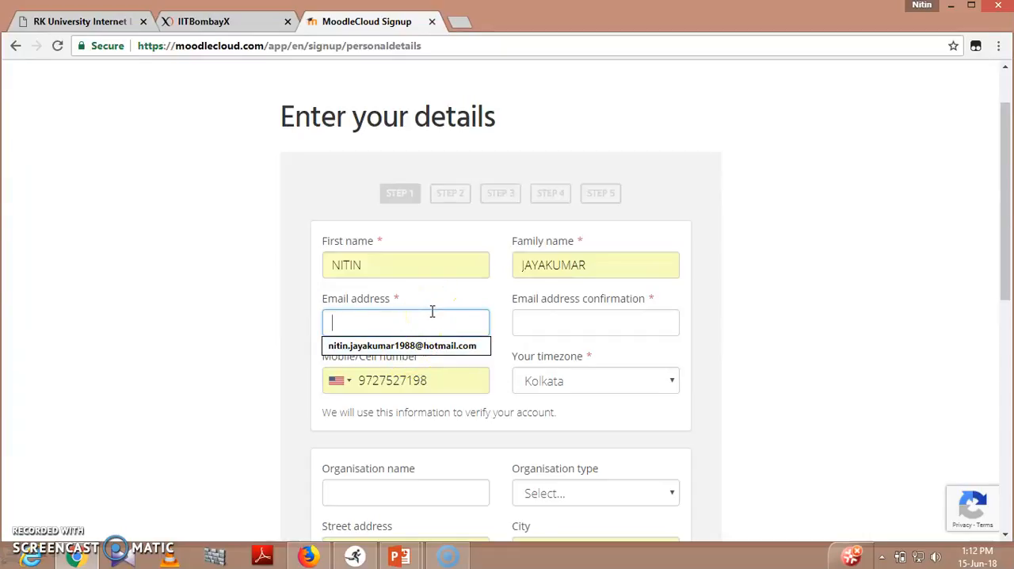
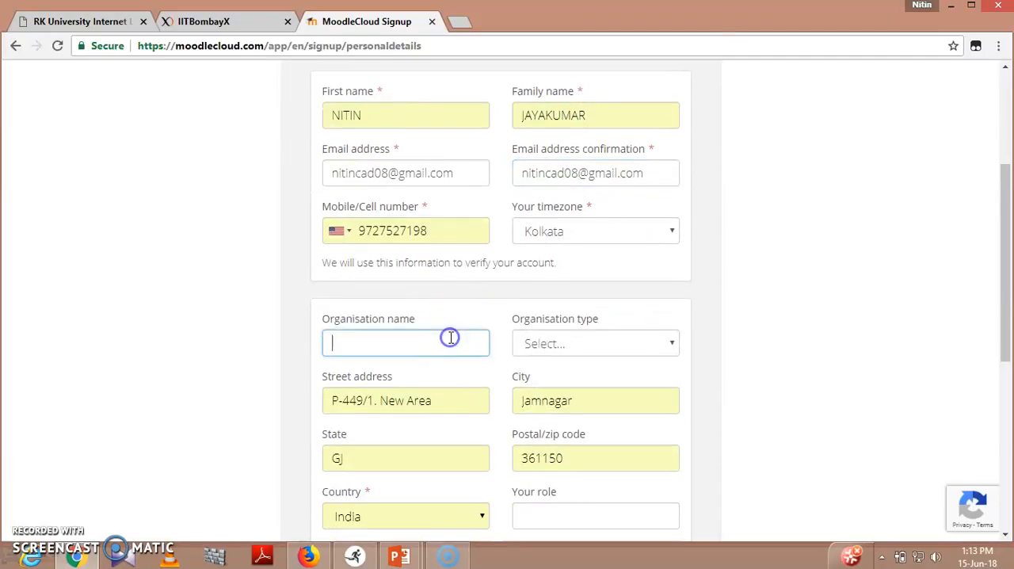
Fill in the university organisation name and type, opt in to MoodleCloud news and submit step 1
{"action": "type", "text": "RK Univ"}
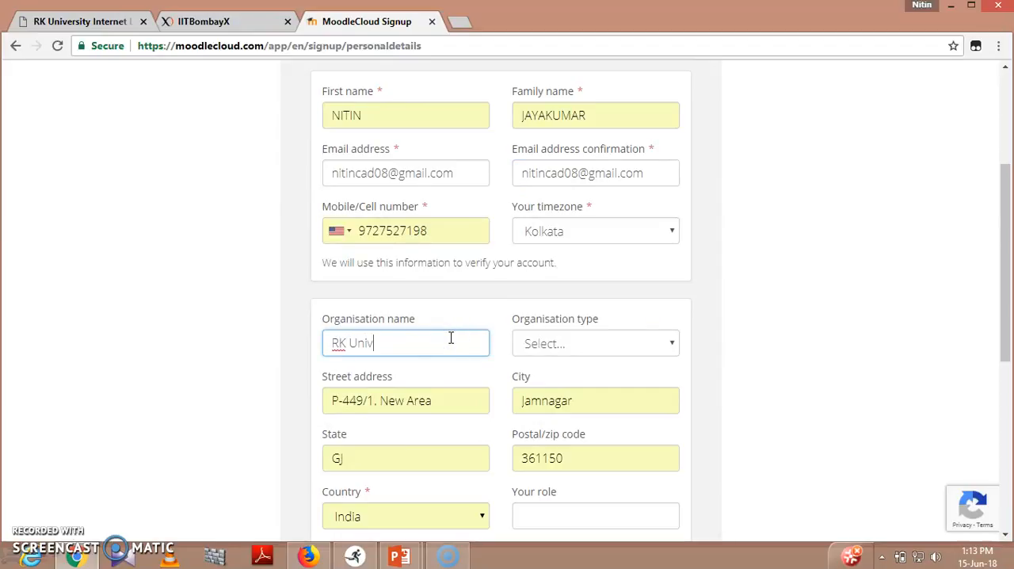
{"action": "type", "text": "ersity"}
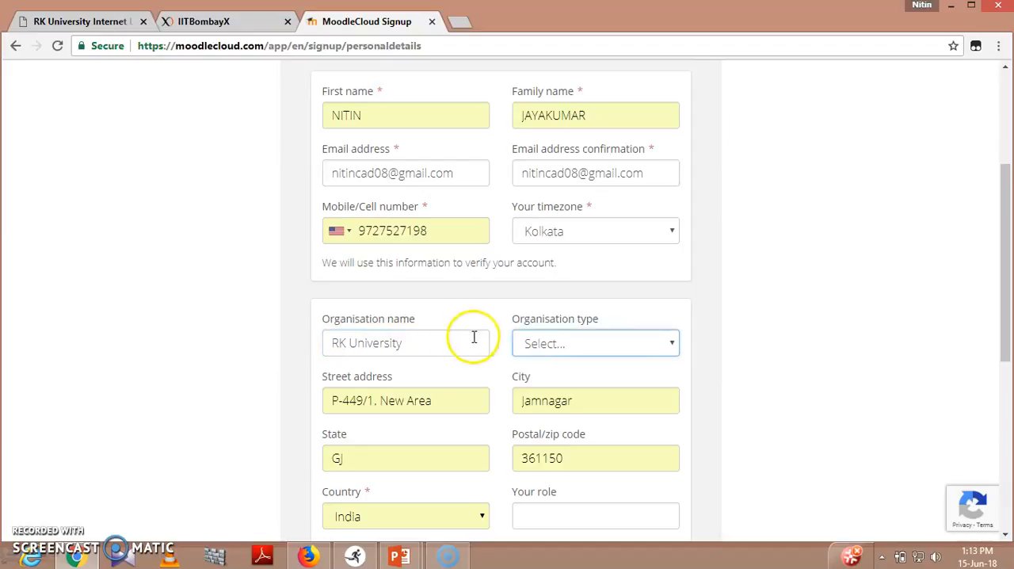
{"action": "left_click", "coordinate": [594, 342]}
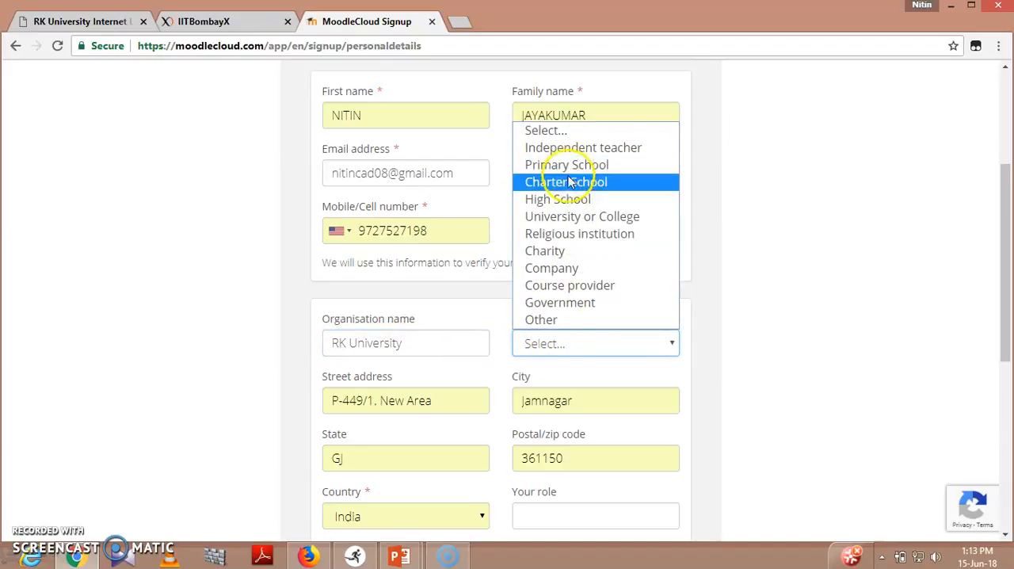
{"action": "mouse_move", "coordinate": [582, 216]}
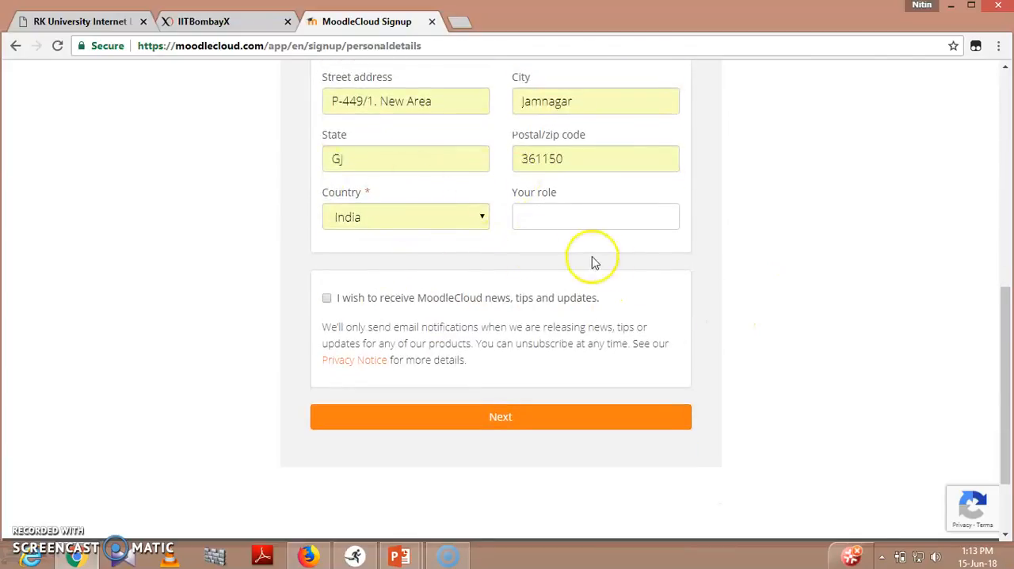
{"action": "scroll", "scroll_direction": "down", "scroll_amount": 3}
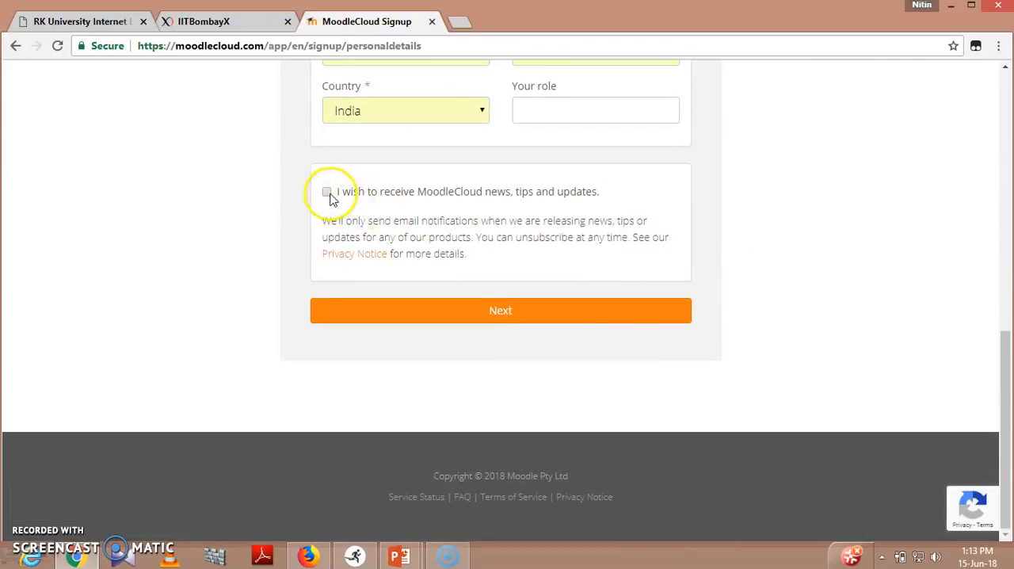
{"action": "left_click", "coordinate": [326, 191]}
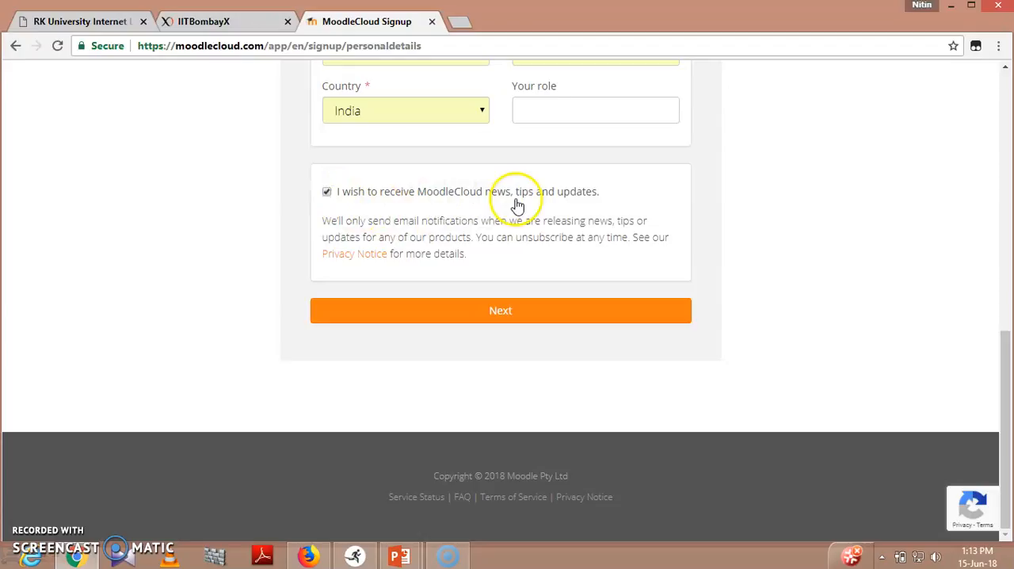
{"action": "mouse_move", "coordinate": [790, 238]}
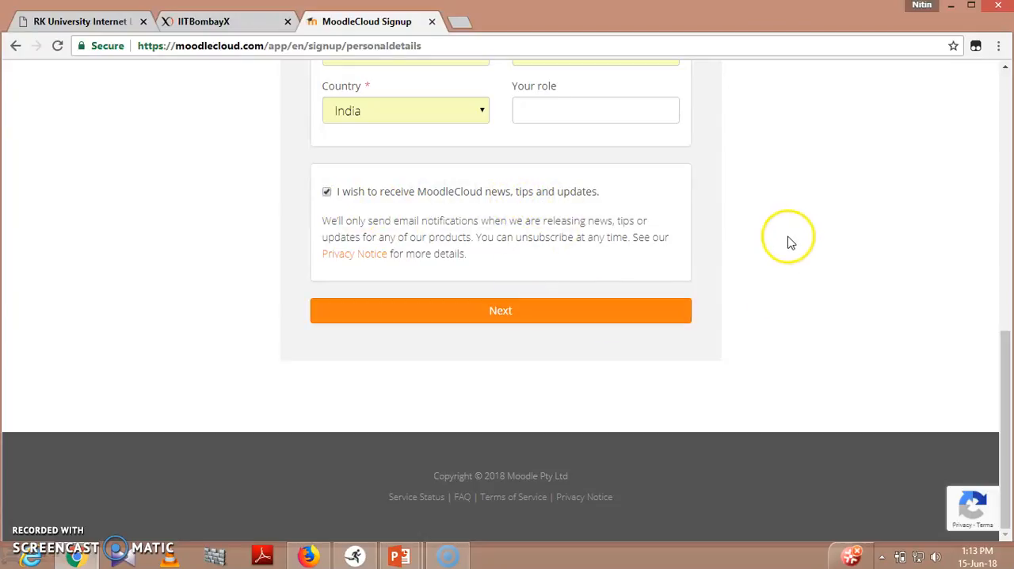
{"action": "left_click", "coordinate": [500, 309]}
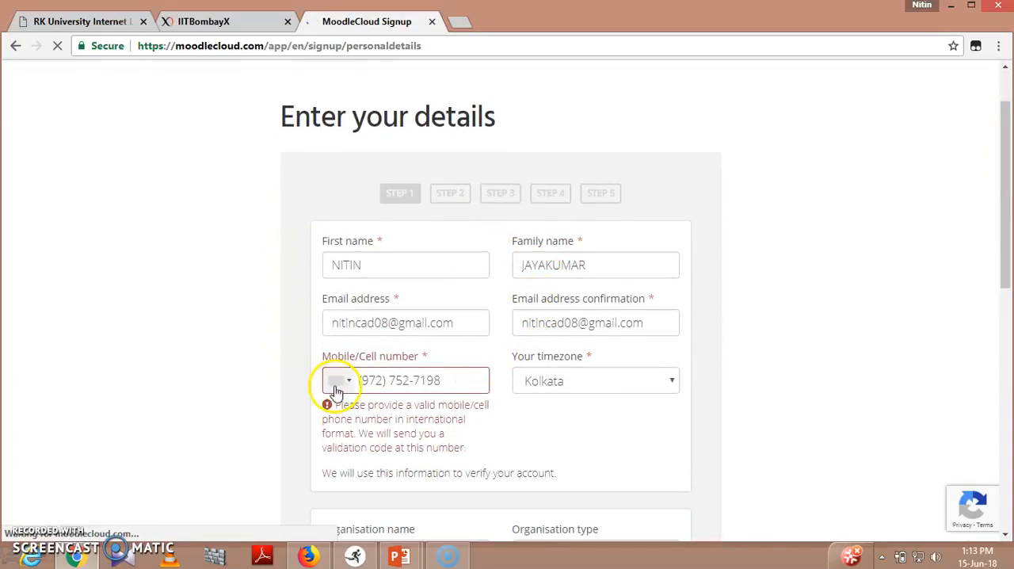
Set the mobile number's country code to India and resubmit the step 1 details
{"action": "left_click", "coordinate": [339, 380]}
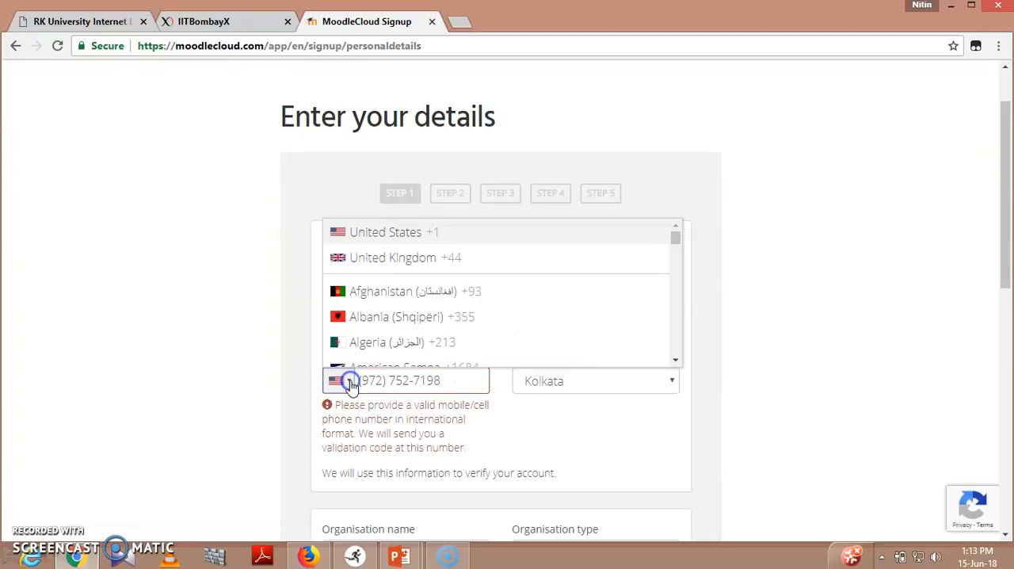
{"action": "scroll", "scroll_direction": "down", "scroll_amount": 3}
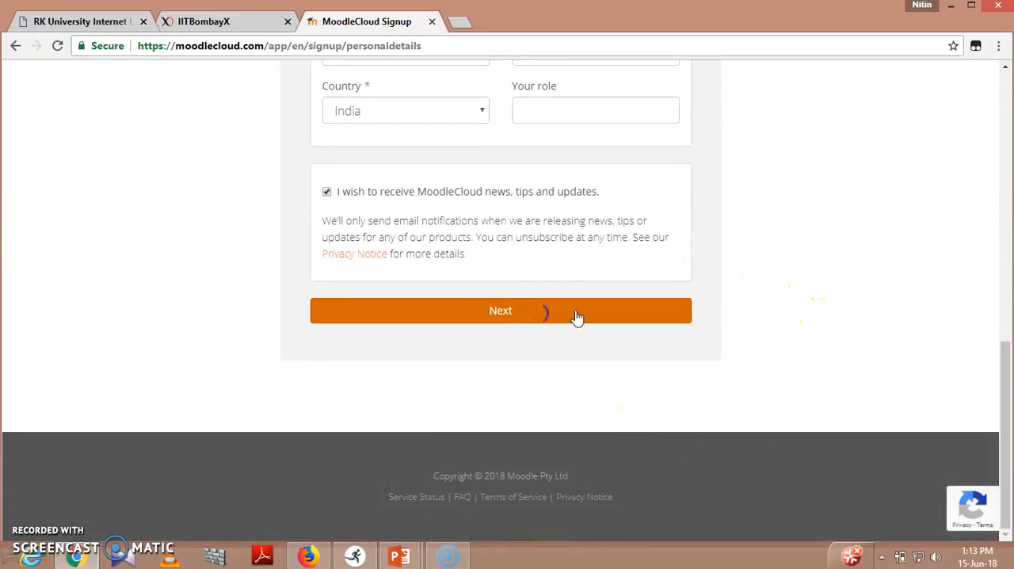
{"action": "left_click", "coordinate": [500, 310]}
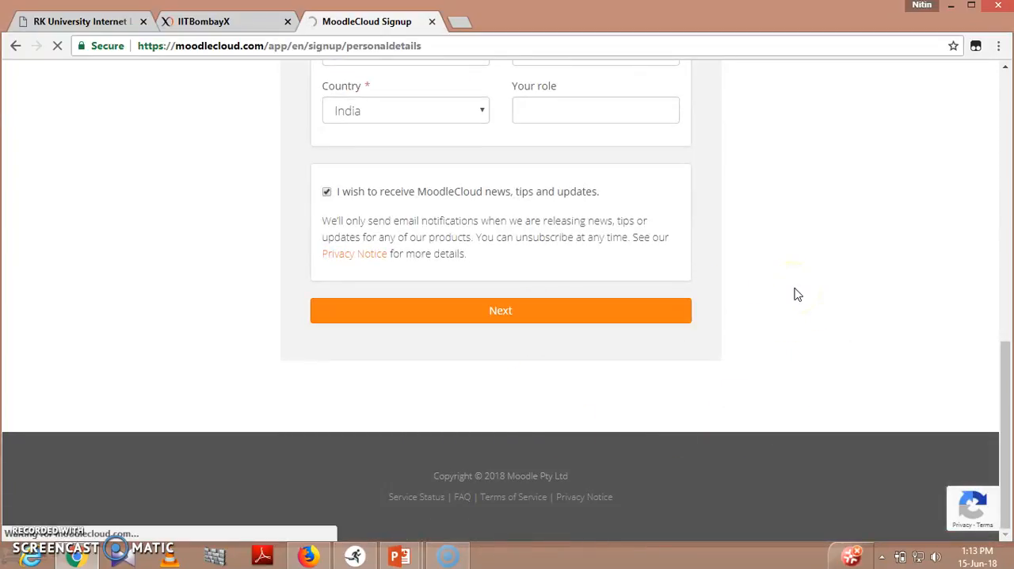
{"action": "left_click", "coordinate": [500, 309]}
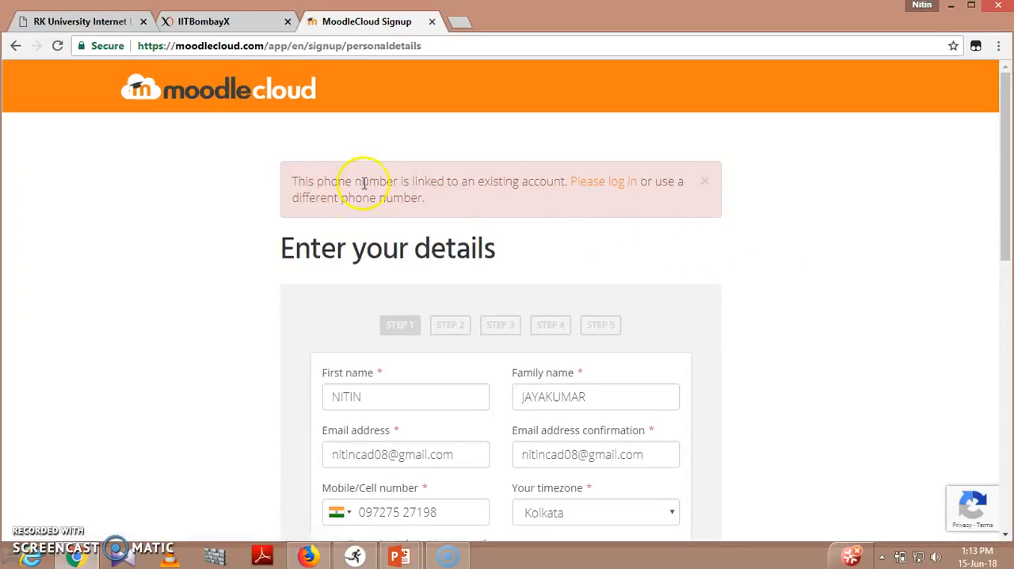
{"action": "mouse_move", "coordinate": [573, 216]}
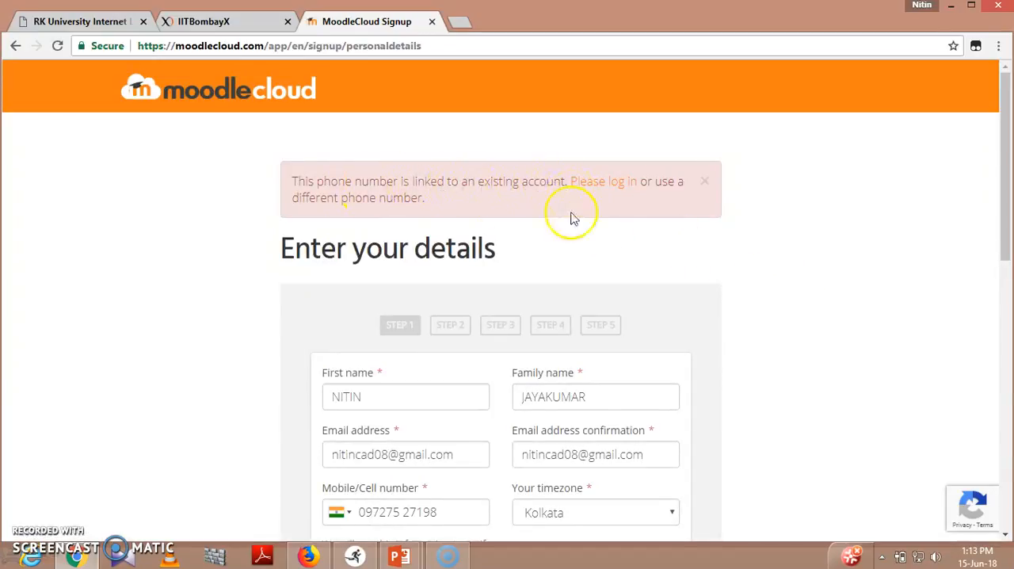
Change the mobile number to a different one and resubmit the step 1 details
{"action": "scroll", "scroll_direction": "down", "scroll_amount": 3}
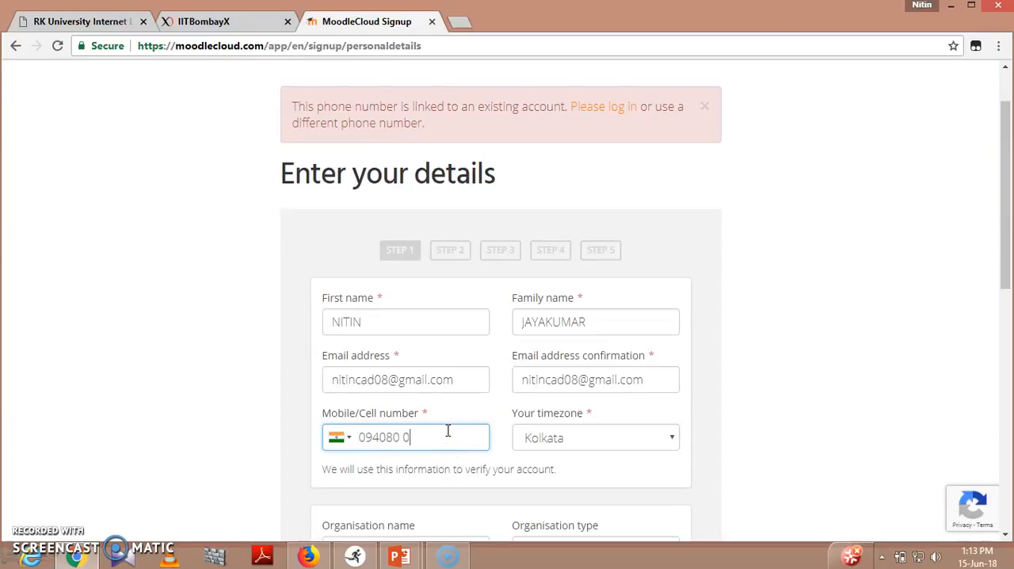
{"action": "type", "text": "28"}
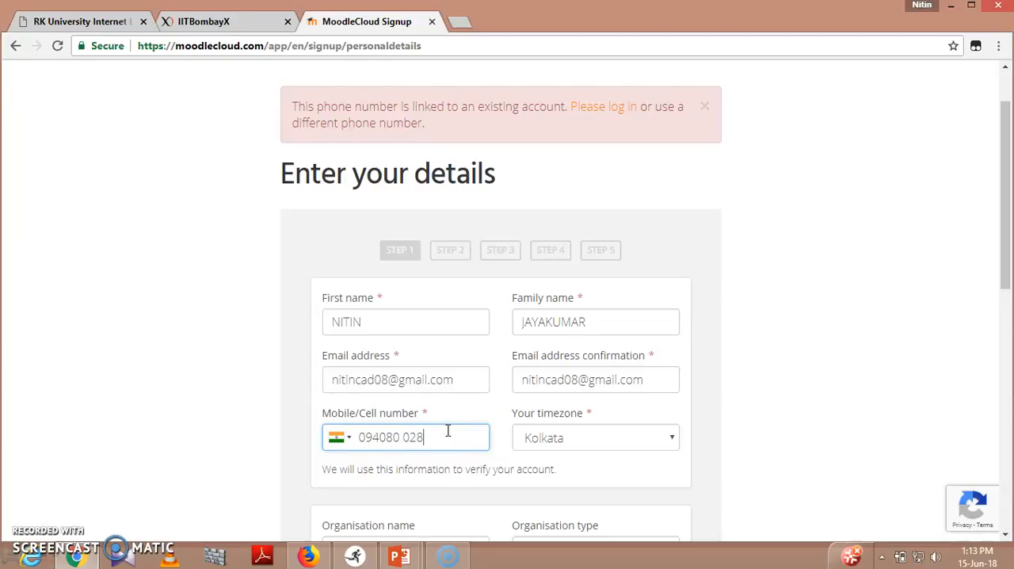
{"action": "scroll", "scroll_direction": "down", "scroll_amount": 3}
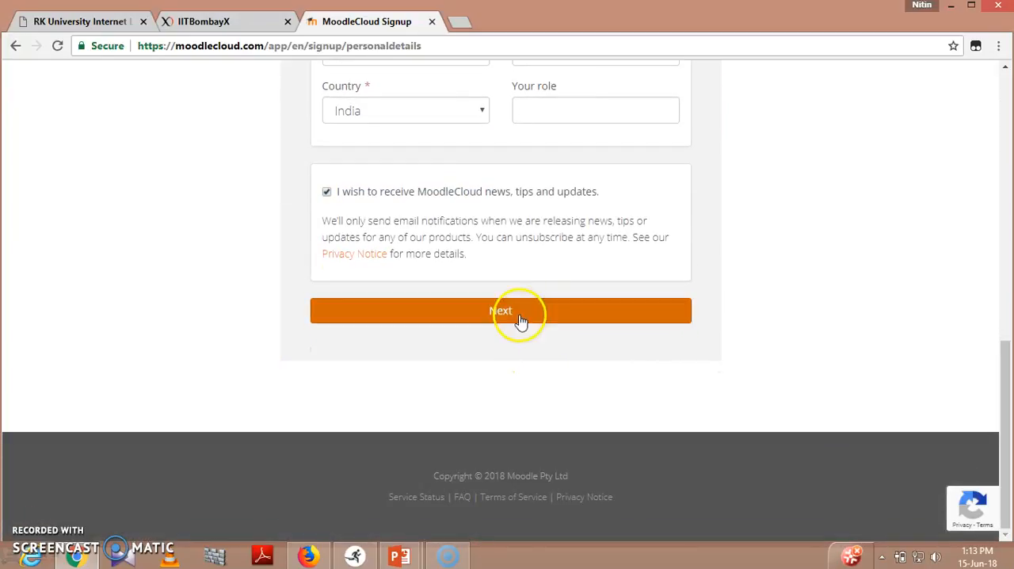
{"action": "left_click", "coordinate": [499, 310]}
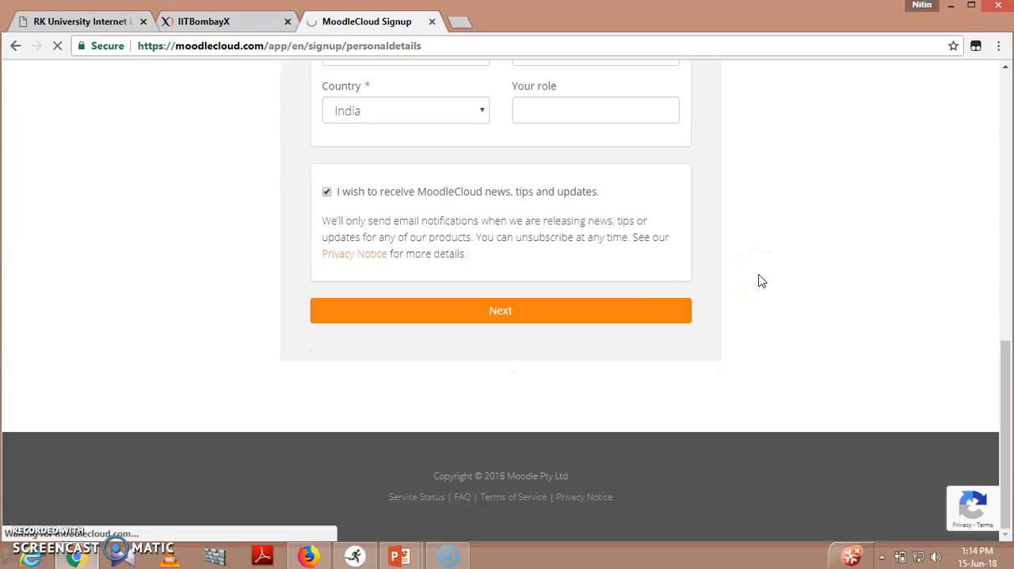
{"action": "left_click", "coordinate": [500, 310]}
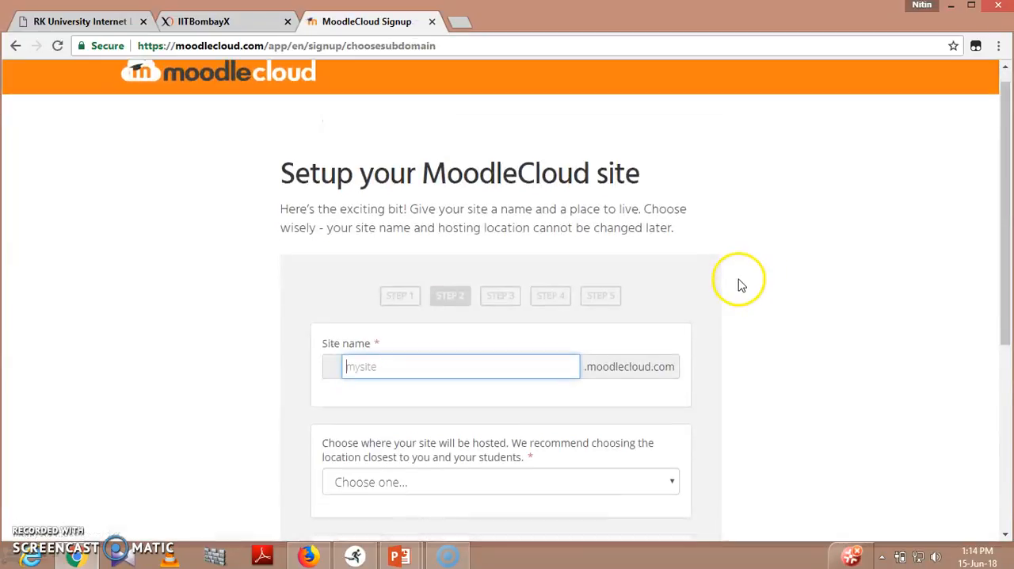
Enter 'nitincourses' as the site name and let the availability check confirm it
{"action": "scroll", "scroll_direction": "down", "scroll_amount": 3}
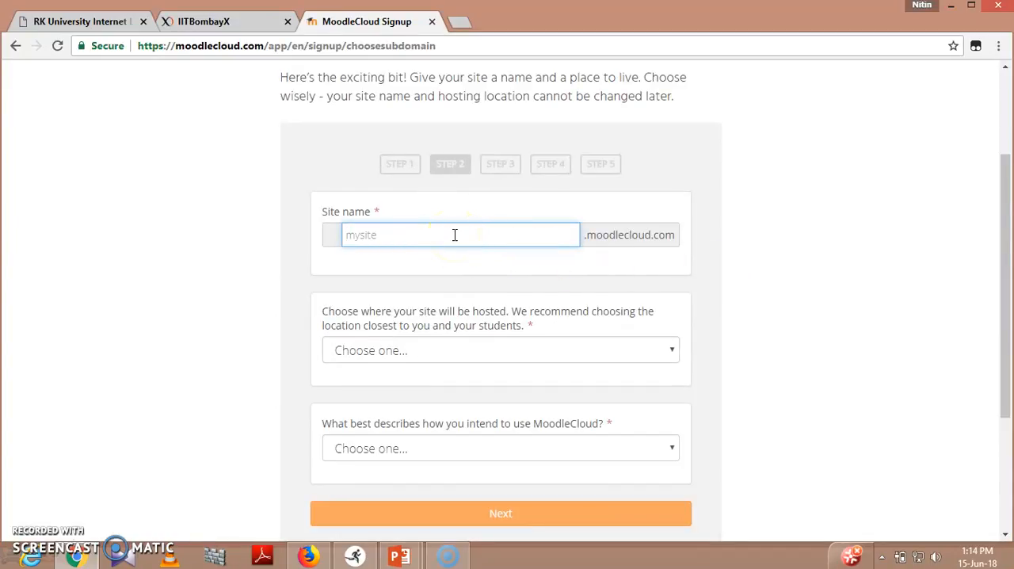
{"action": "type", "text": "nitind"}
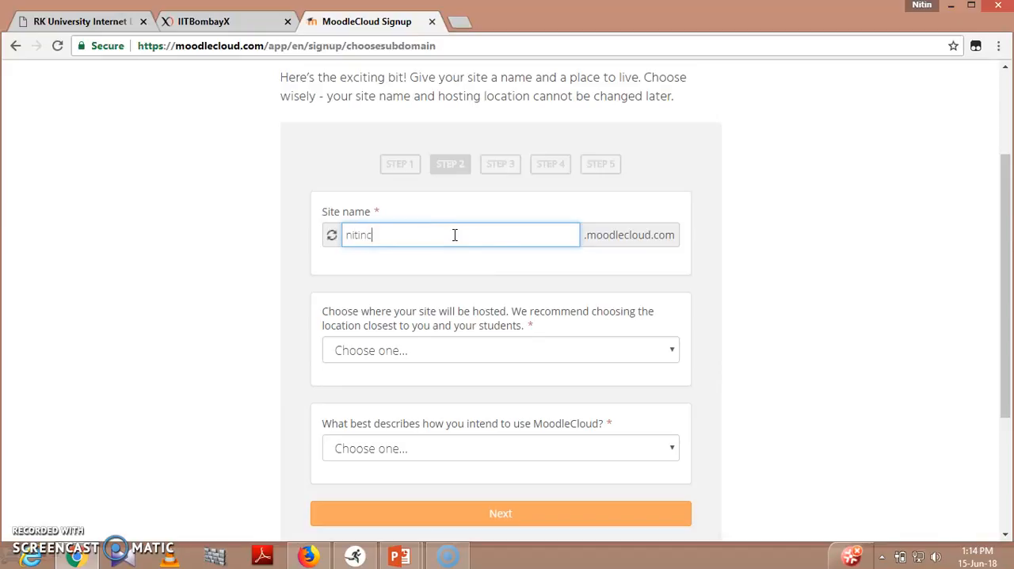
{"action": "type", "text": "aourse"}
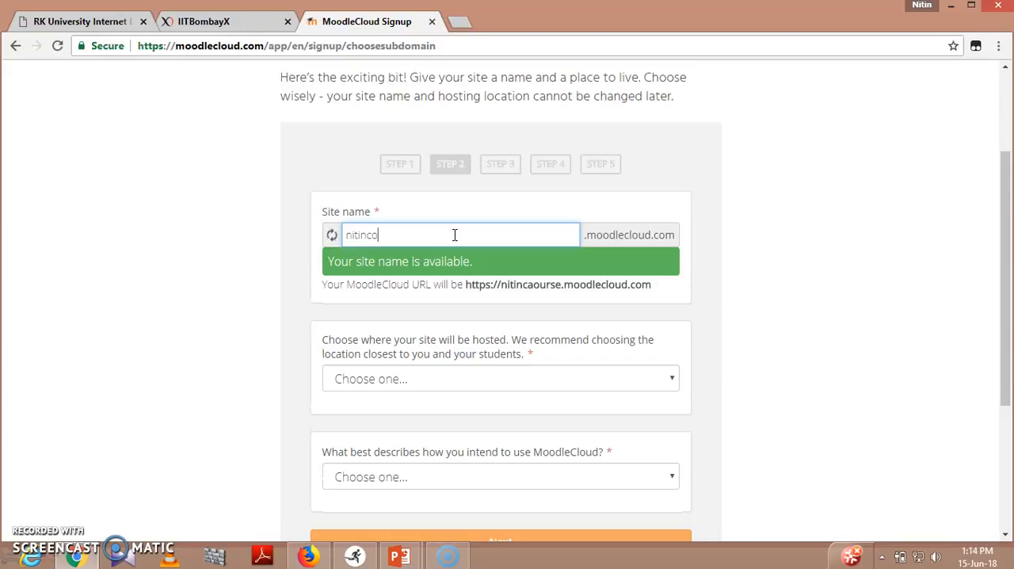
{"action": "type", "text": "urses"}
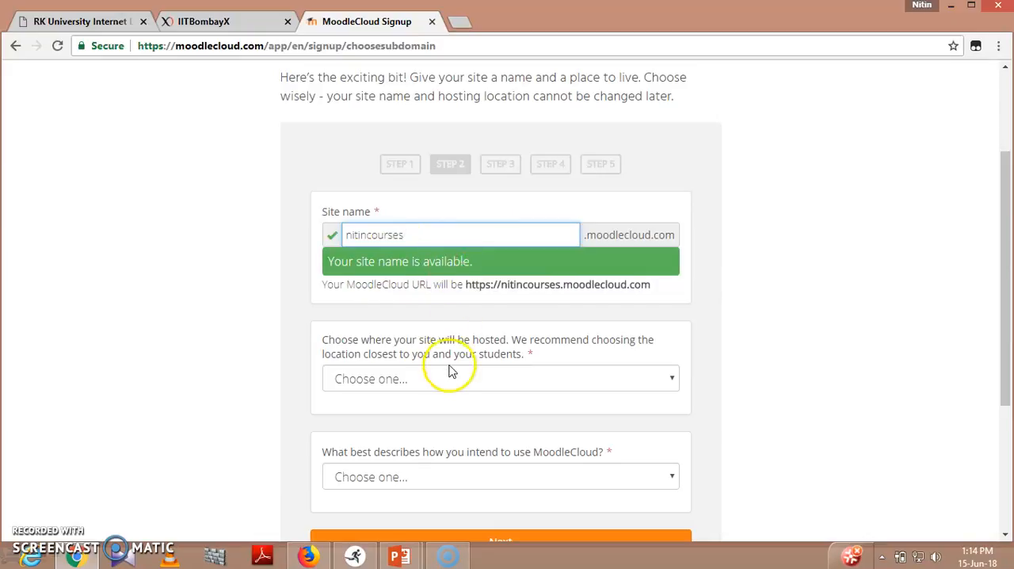
Choose United States as hosting location and 'For use in higher education' as intended use
{"action": "left_click", "coordinate": [500, 378]}
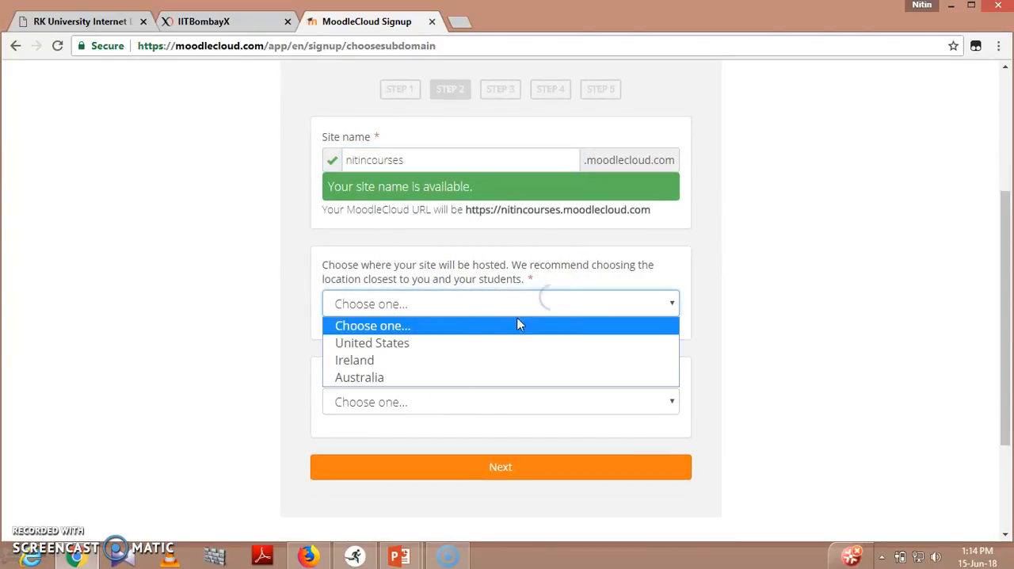
{"action": "mouse_move", "coordinate": [404, 272]}
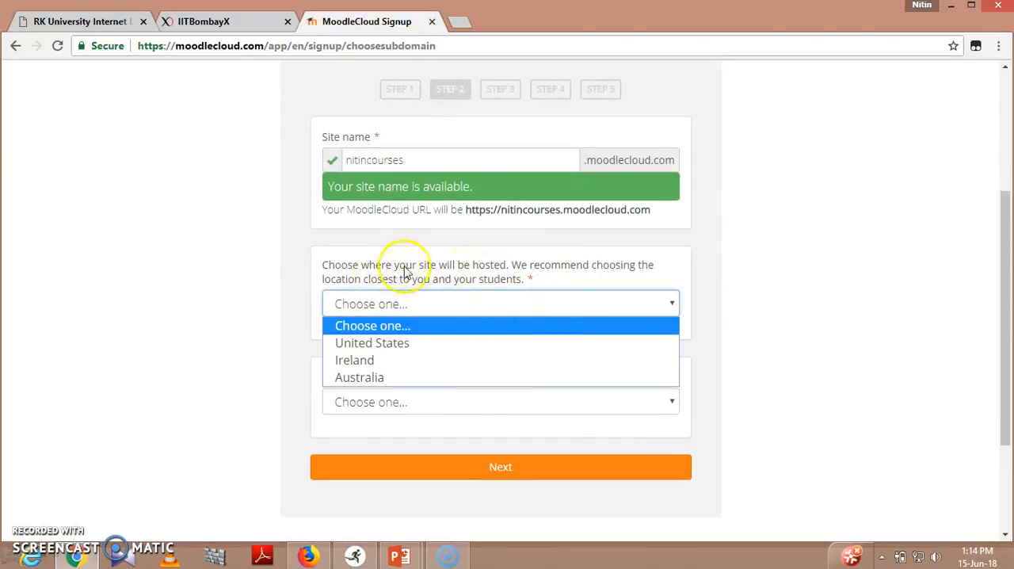
{"action": "mouse_move", "coordinate": [410, 262]}
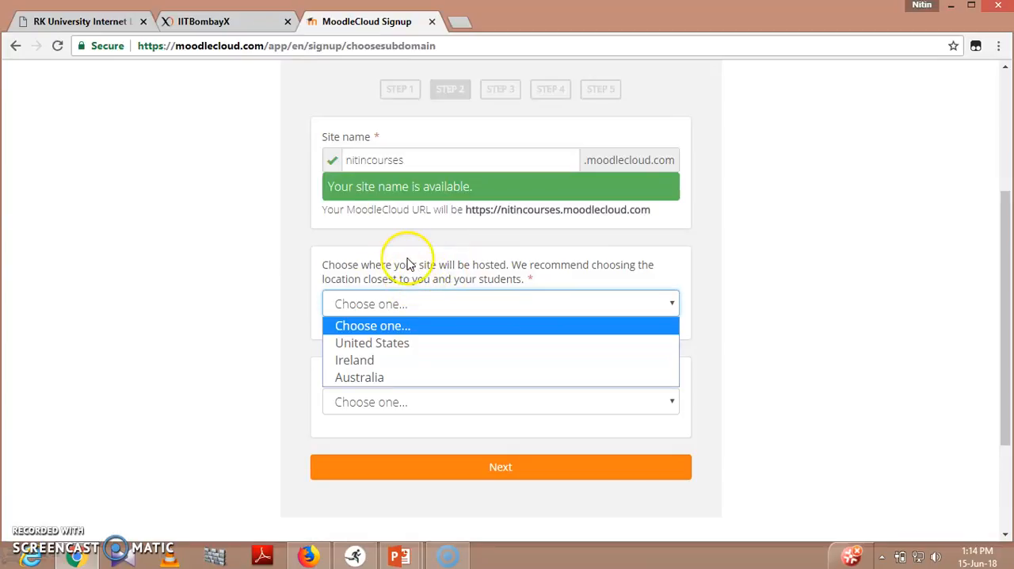
{"action": "mouse_move", "coordinate": [384, 342]}
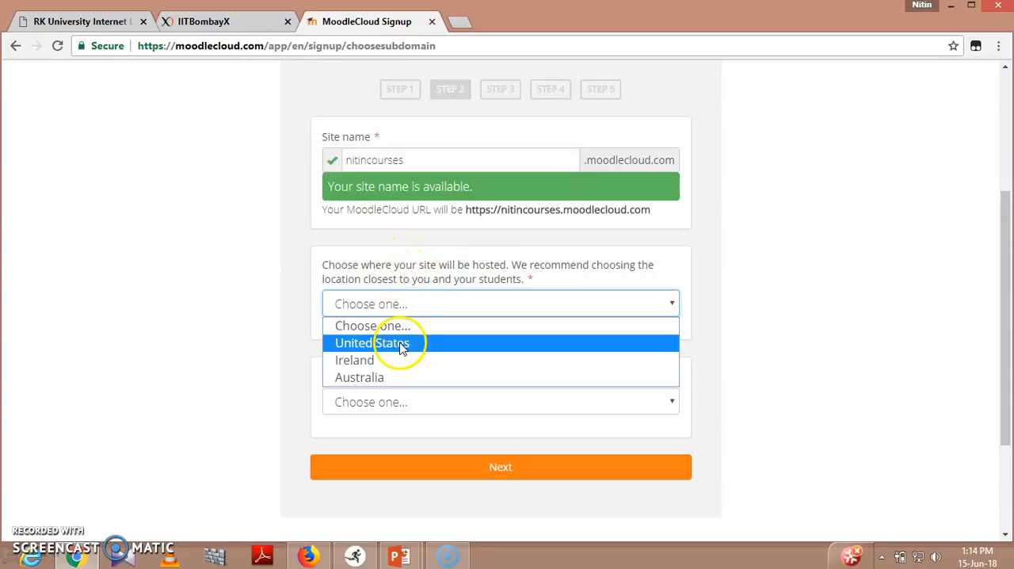
{"action": "left_click", "coordinate": [378, 342]}
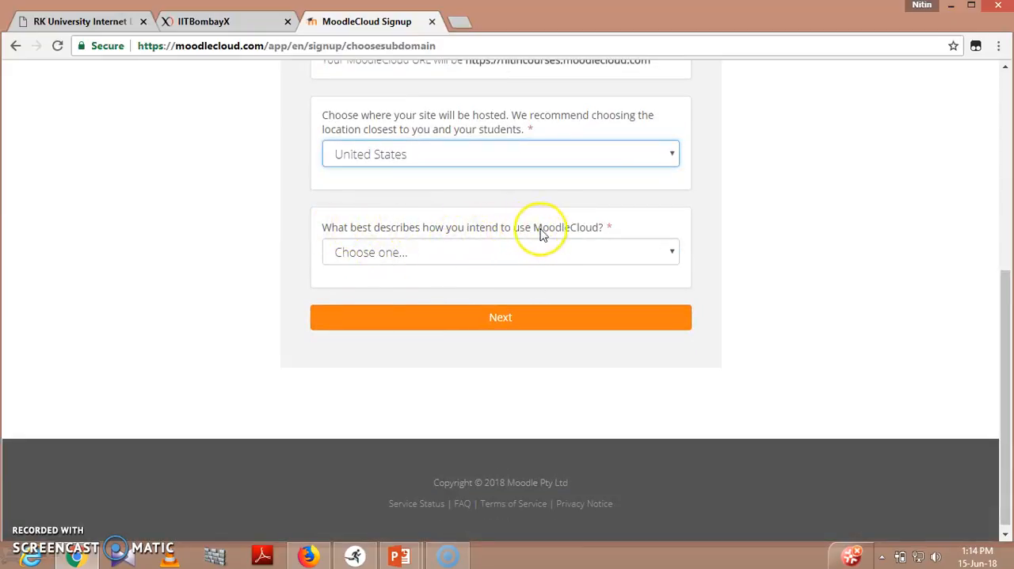
{"action": "left_click", "coordinate": [500, 252]}
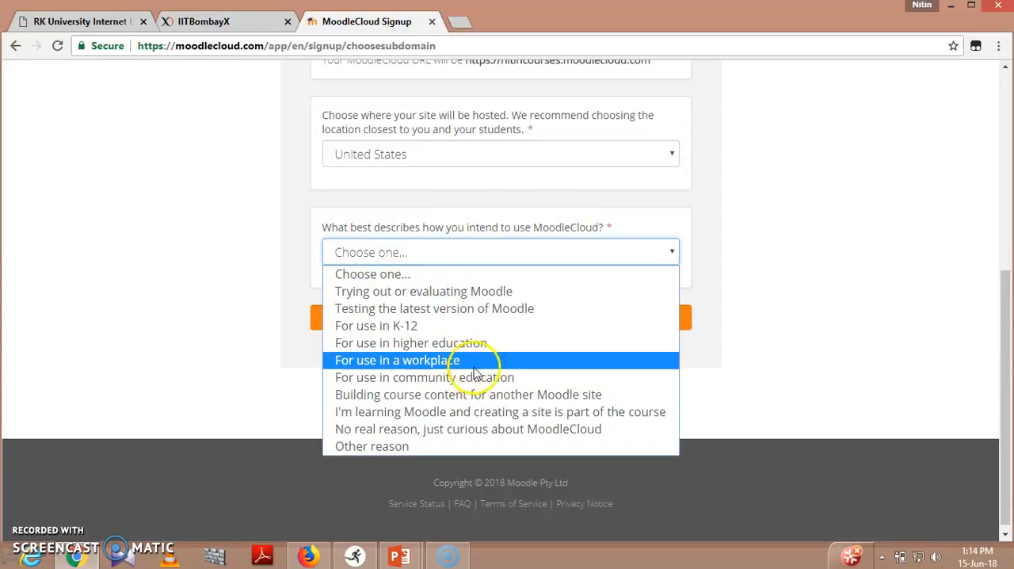
{"action": "mouse_move", "coordinate": [396, 393]}
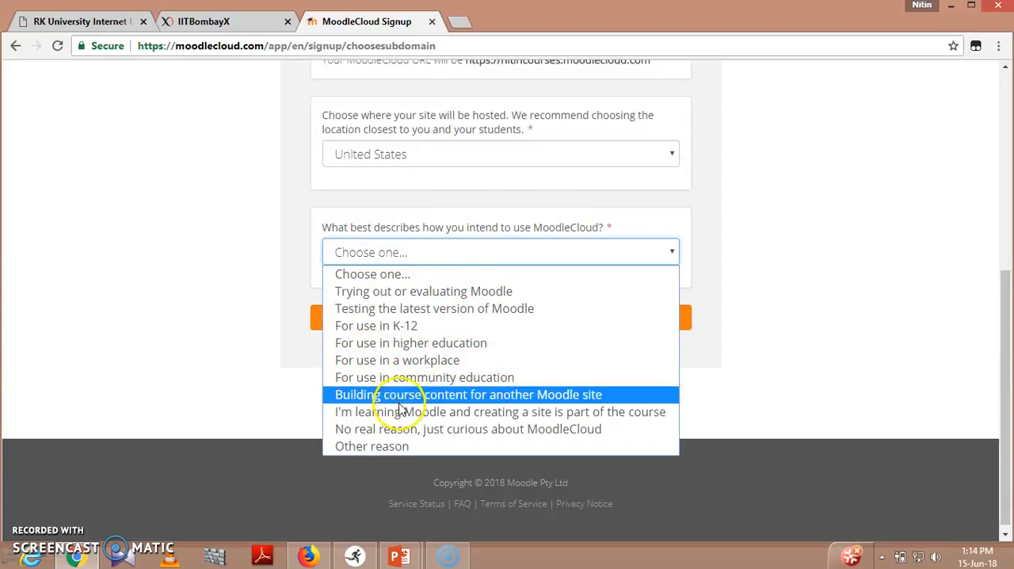
{"action": "mouse_move", "coordinate": [378, 446]}
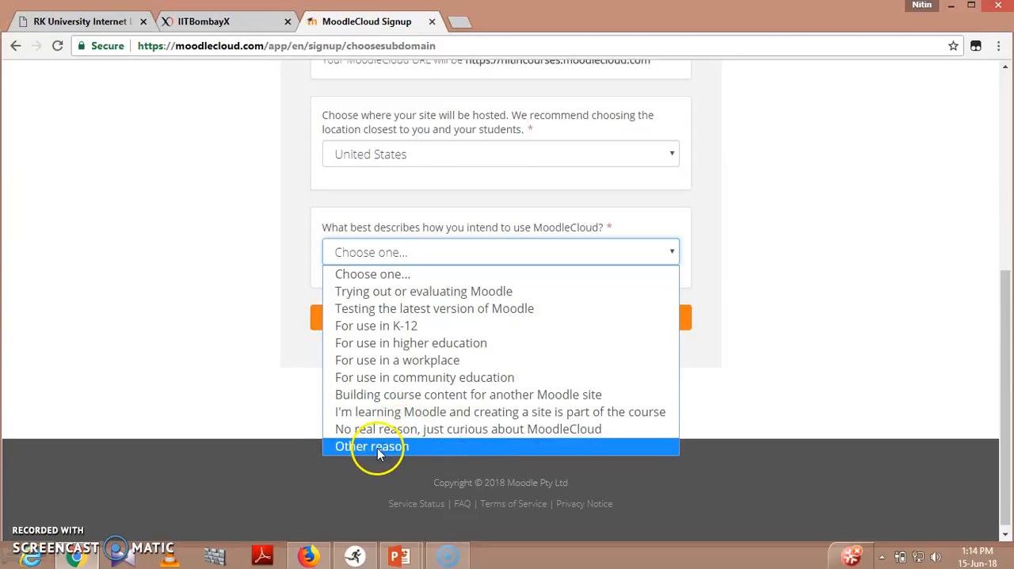
{"action": "mouse_move", "coordinate": [584, 393]}
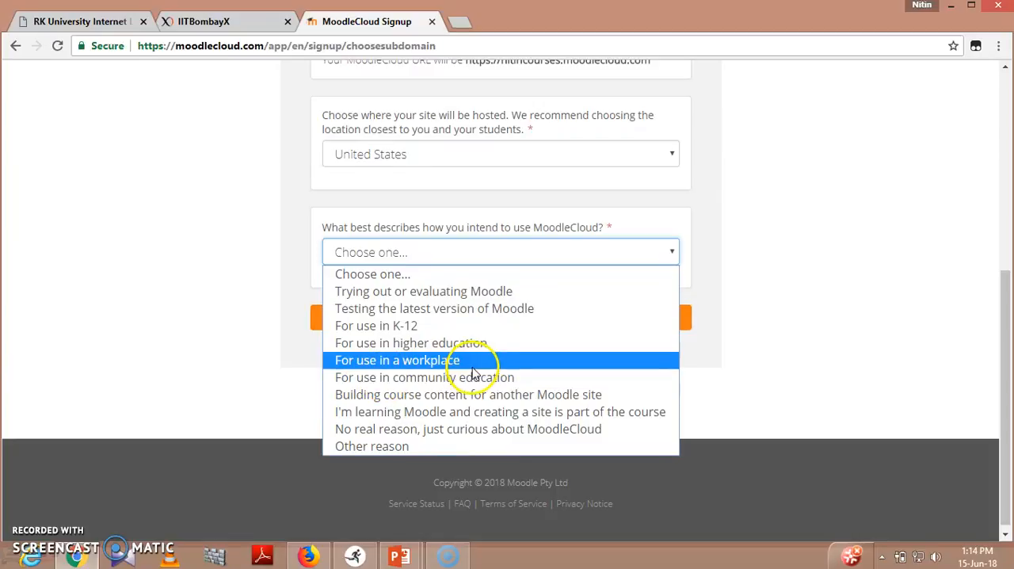
{"action": "mouse_move", "coordinate": [410, 360]}
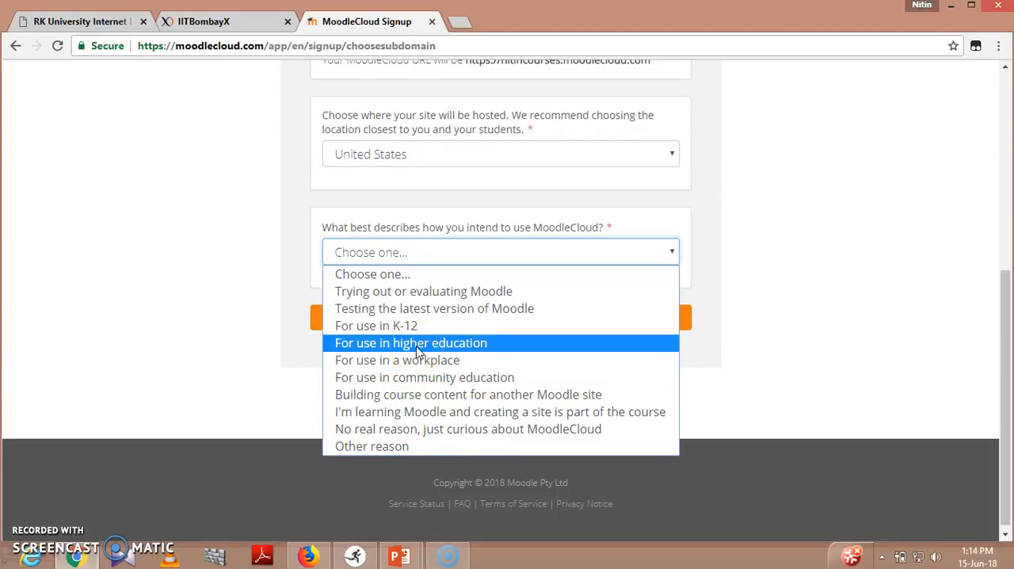
{"action": "left_click", "coordinate": [411, 343]}
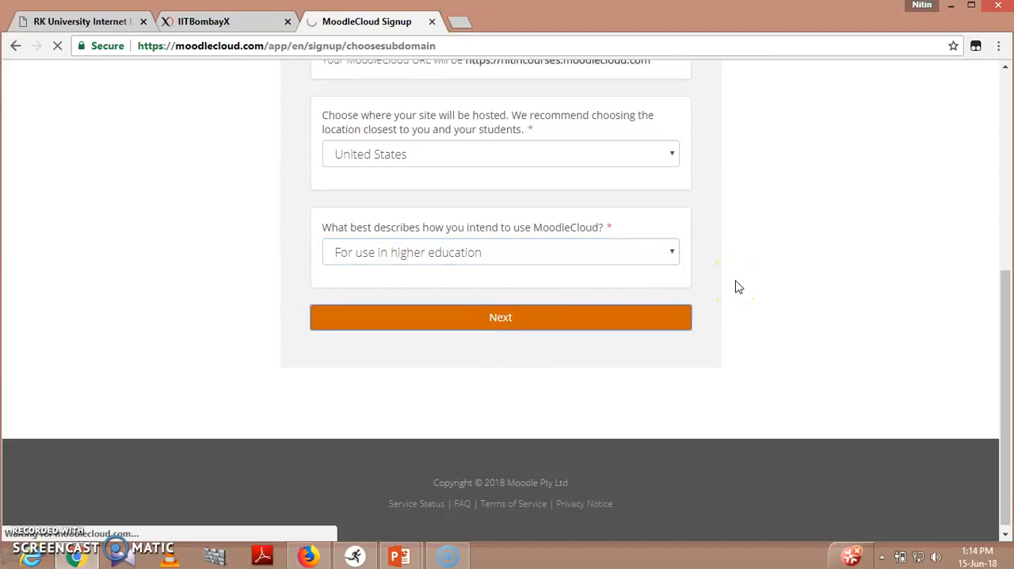
{"action": "left_click", "coordinate": [500, 317]}
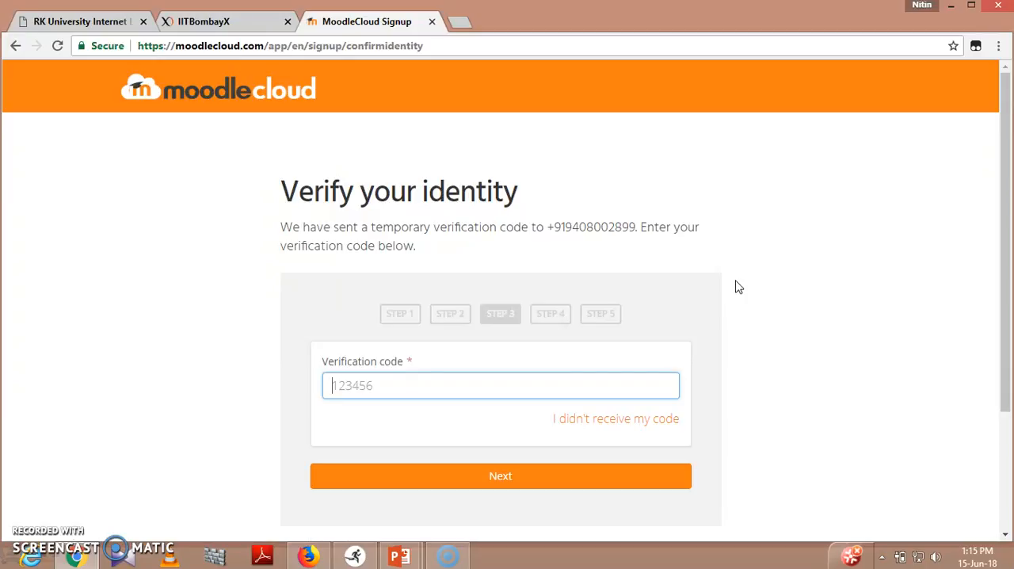
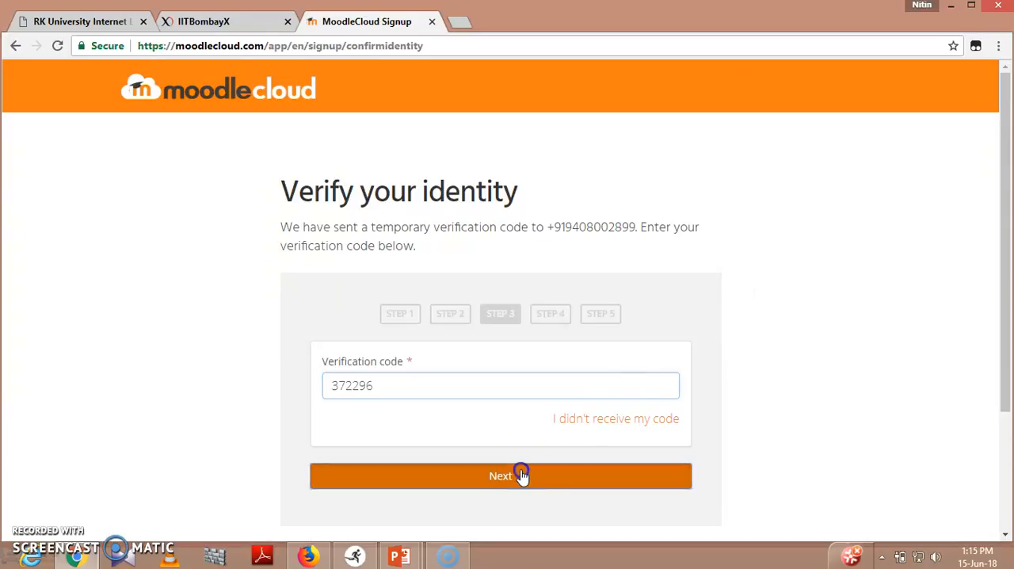
{"action": "left_click", "coordinate": [500, 475]}
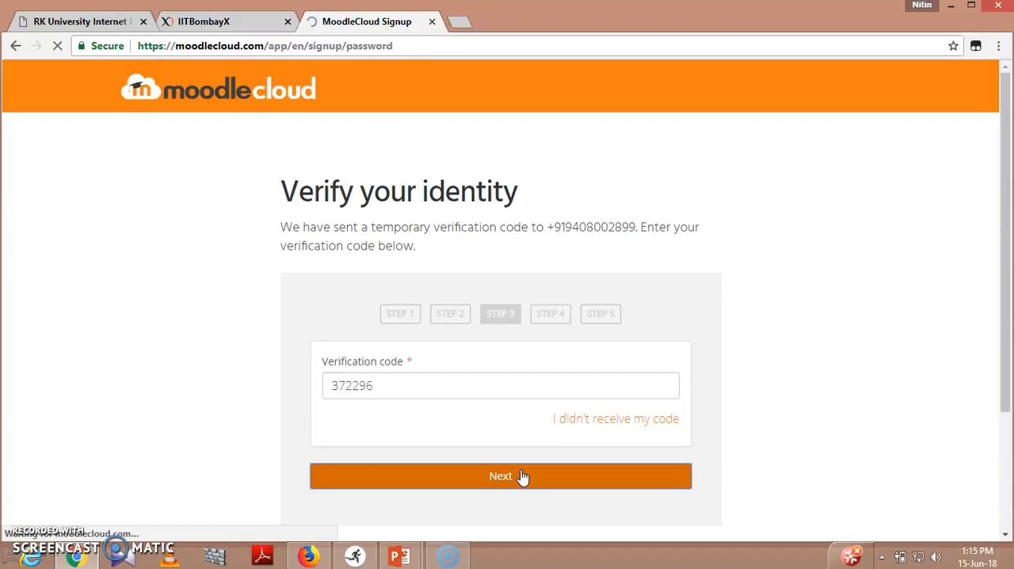
Enter and confirm the new site password, then submit to reach the Success page
{"action": "left_click", "coordinate": [500, 475]}
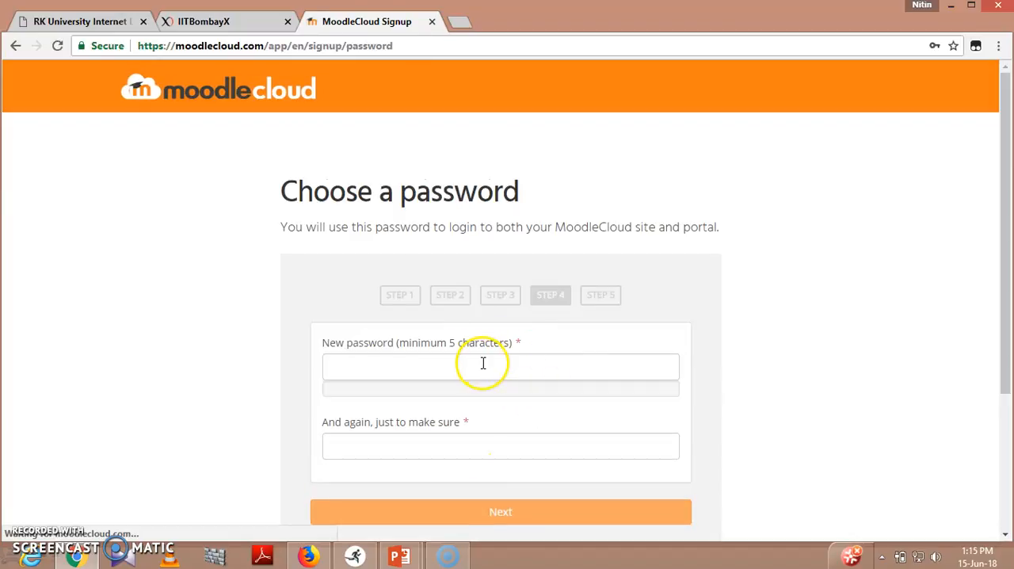
{"action": "left_click", "coordinate": [501, 366]}
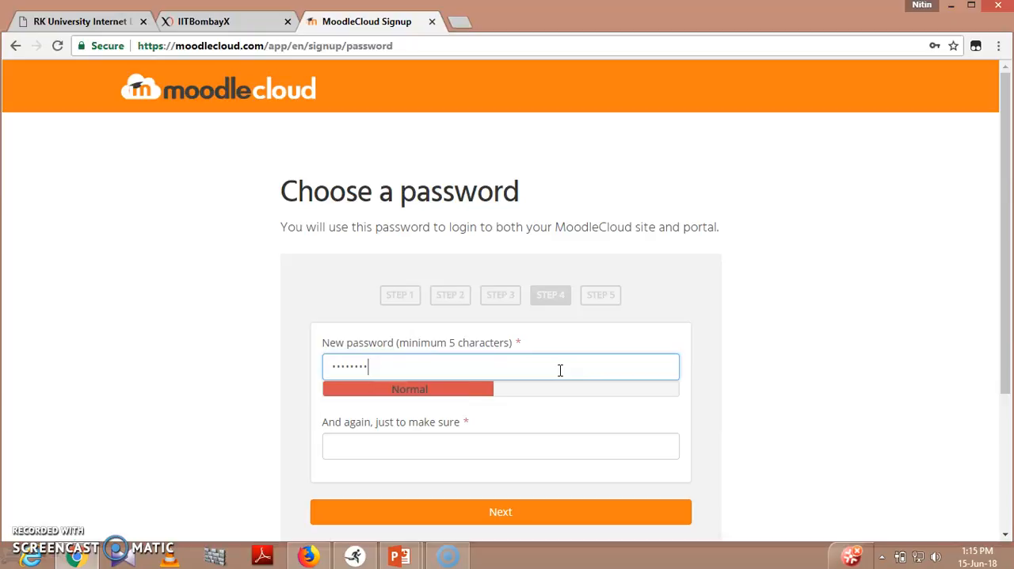
{"action": "type", "text": "••••••"}
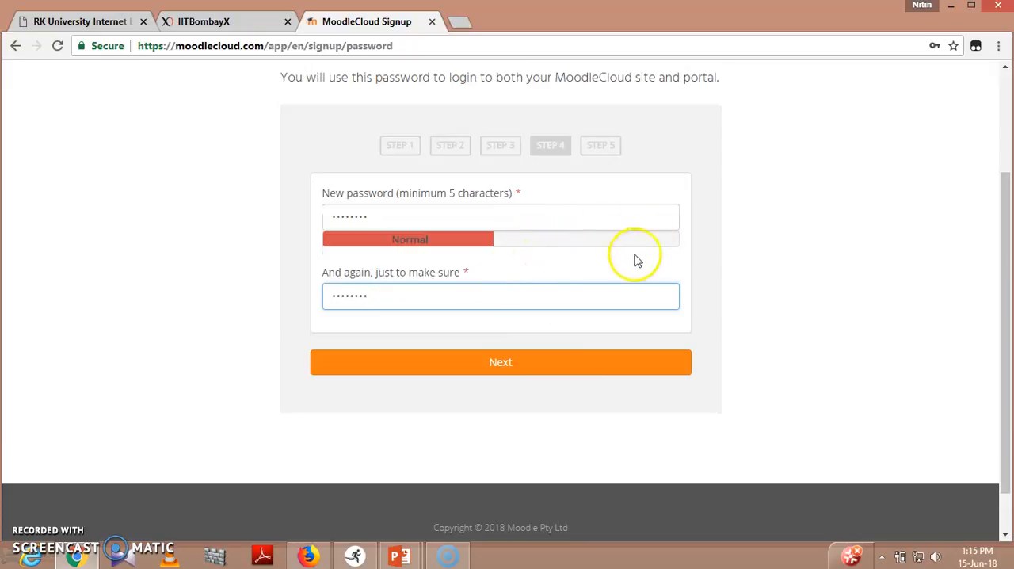
{"action": "left_click", "coordinate": [500, 362]}
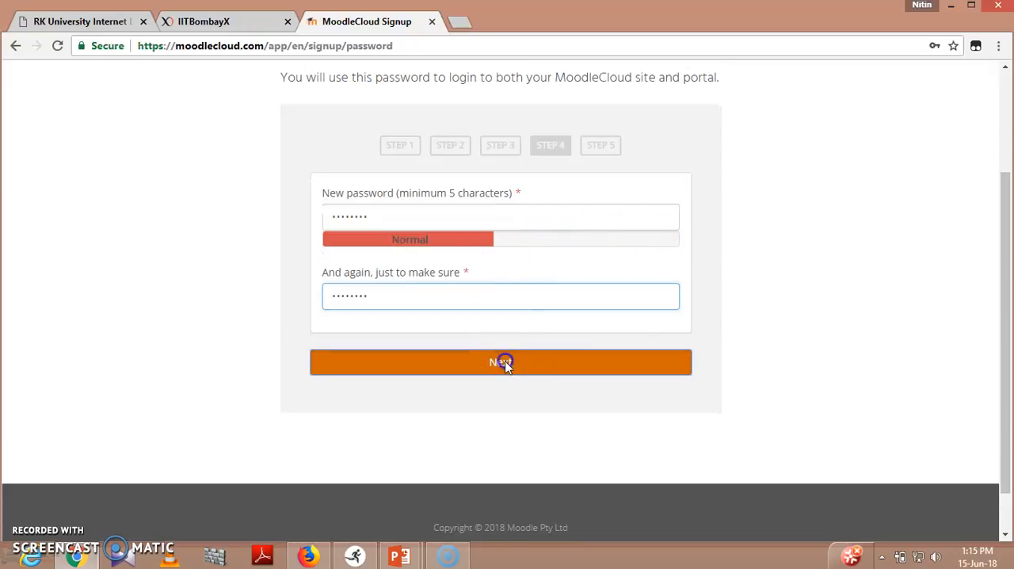
{"action": "left_click", "coordinate": [500, 362]}
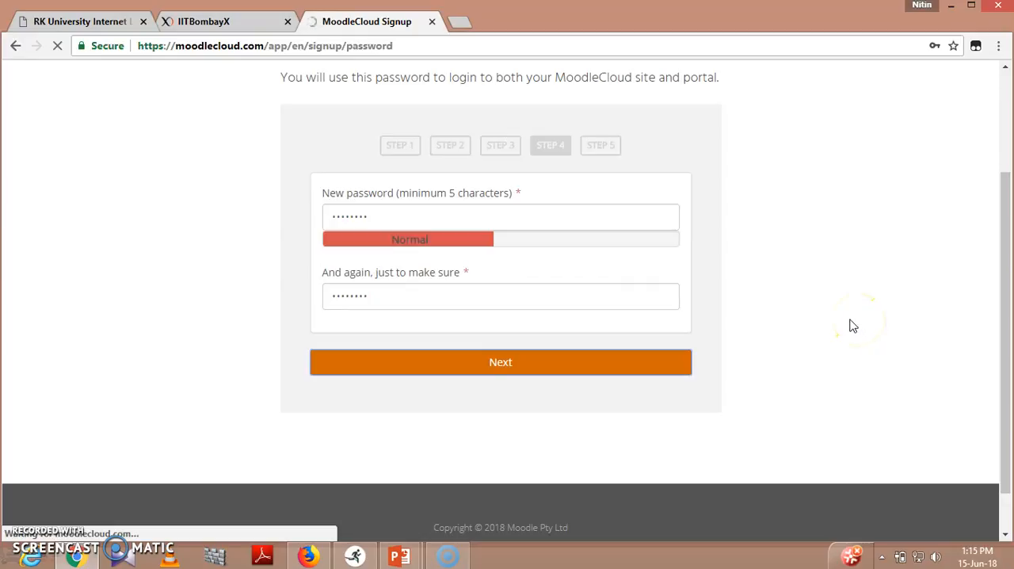
{"action": "left_click", "coordinate": [500, 361]}
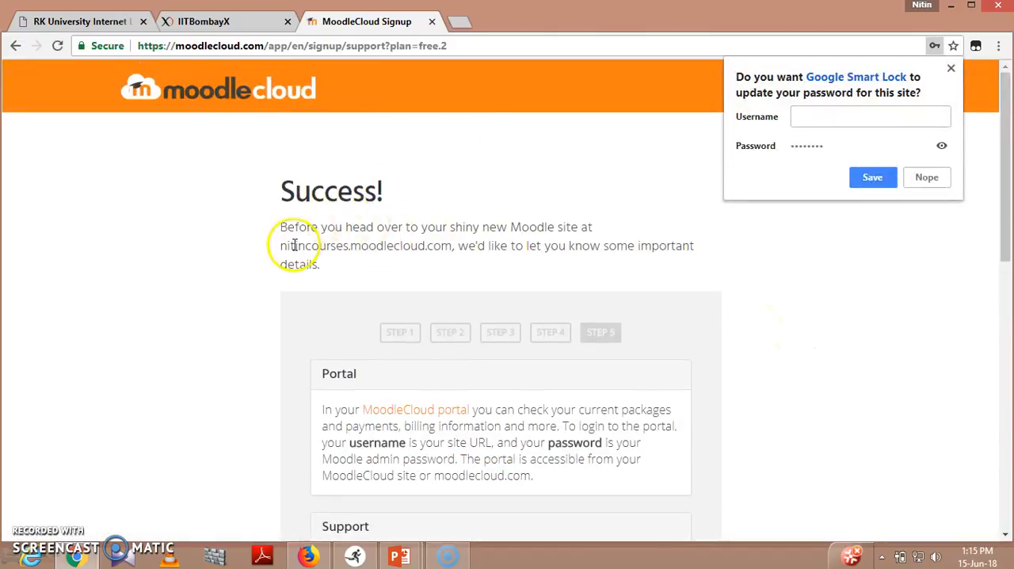
{"action": "mouse_move", "coordinate": [483, 230]}
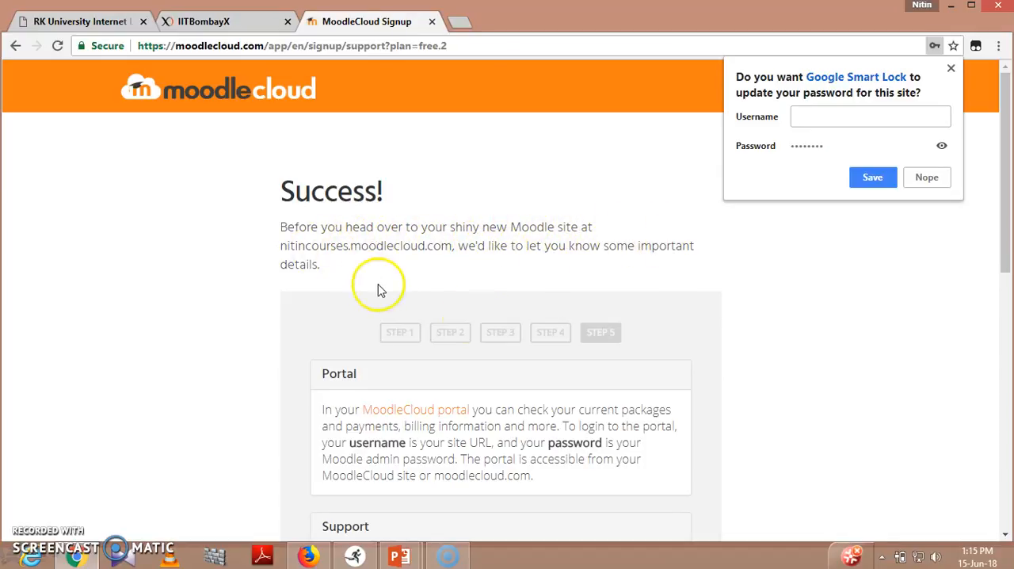
Leave the Success page via 'Thanks, take me to my Moodle site now!' to reach the nitincourses site
{"action": "scroll", "scroll_direction": "down", "scroll_amount": 3}
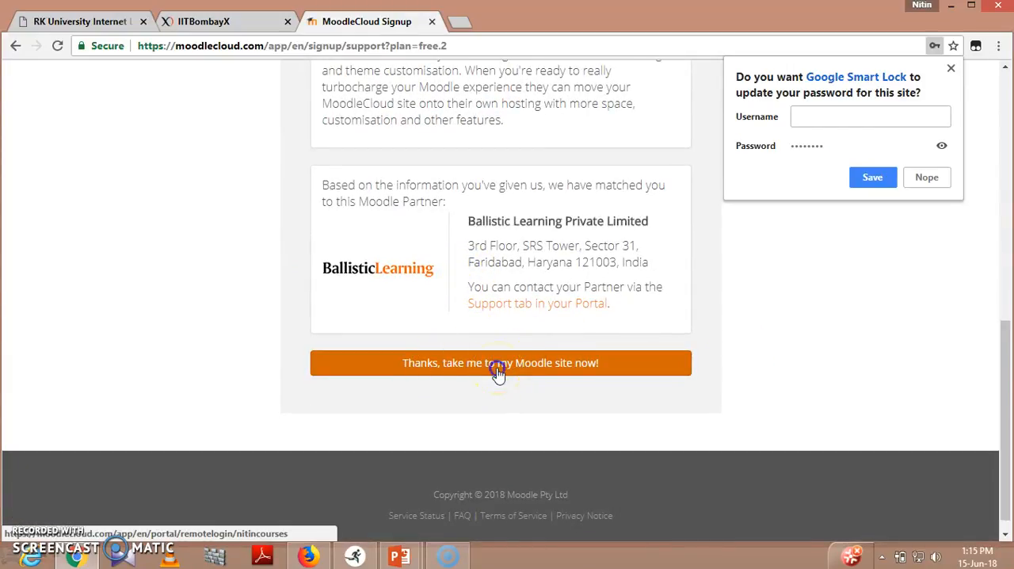
{"action": "left_click", "coordinate": [500, 362]}
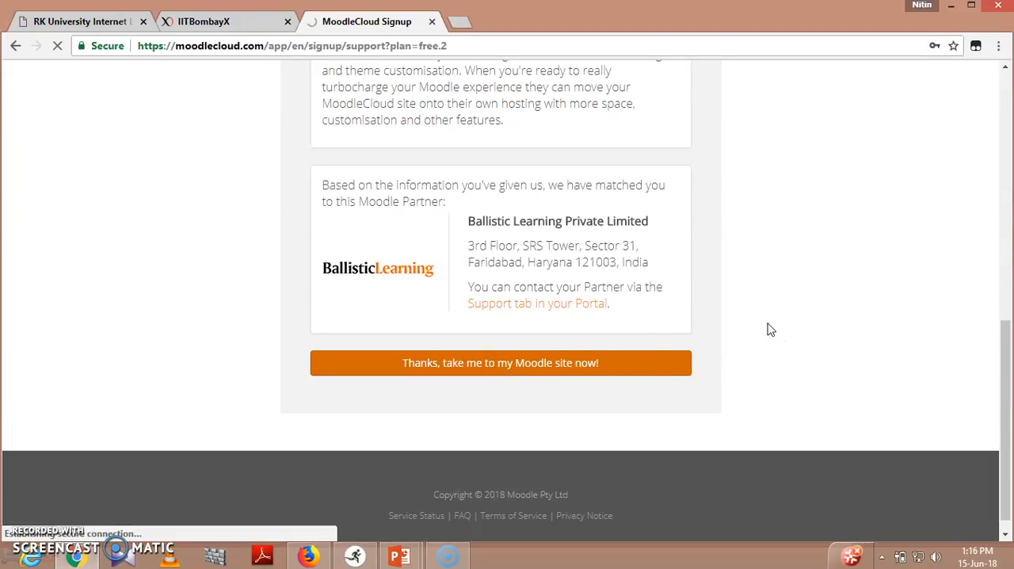
{"action": "left_click", "coordinate": [500, 362]}
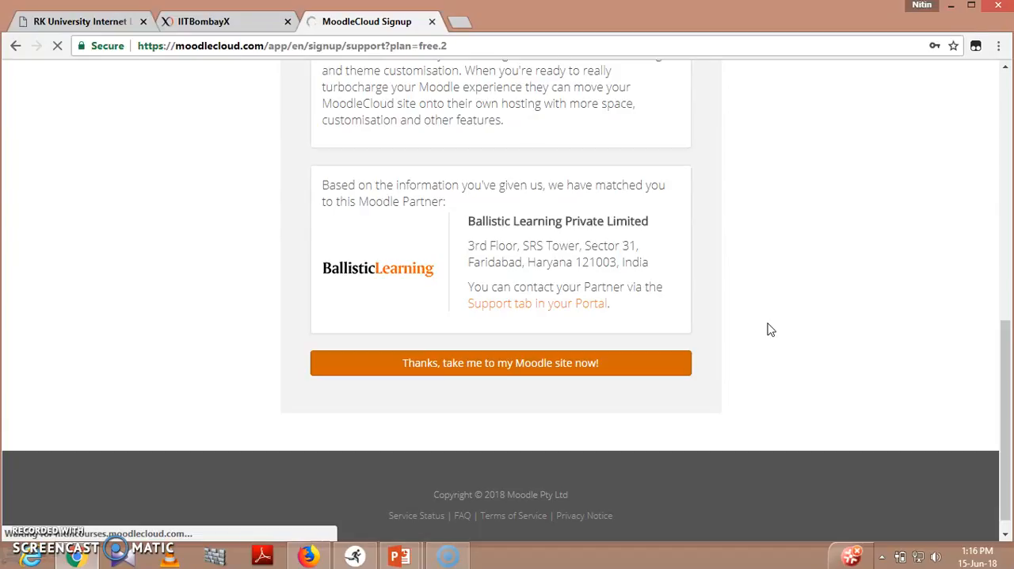
{"action": "left_click", "coordinate": [500, 362]}
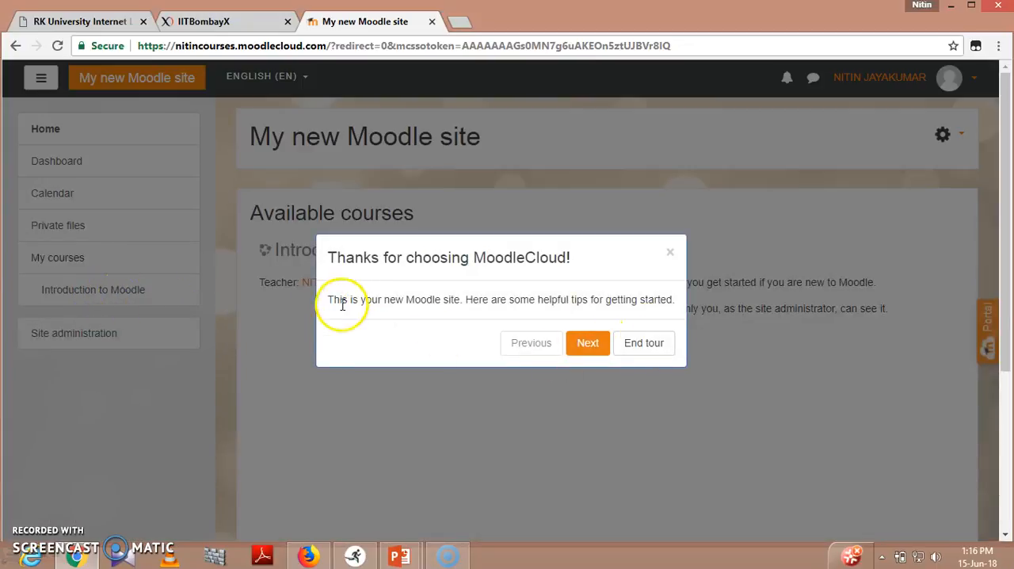
{"action": "mouse_move", "coordinate": [531, 299]}
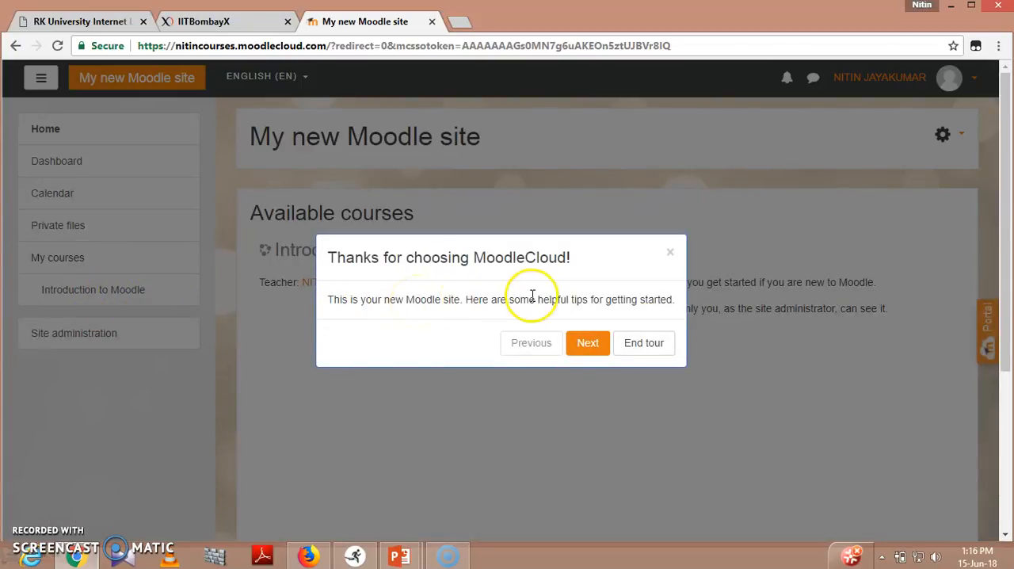
{"action": "mouse_move", "coordinate": [654, 317]}
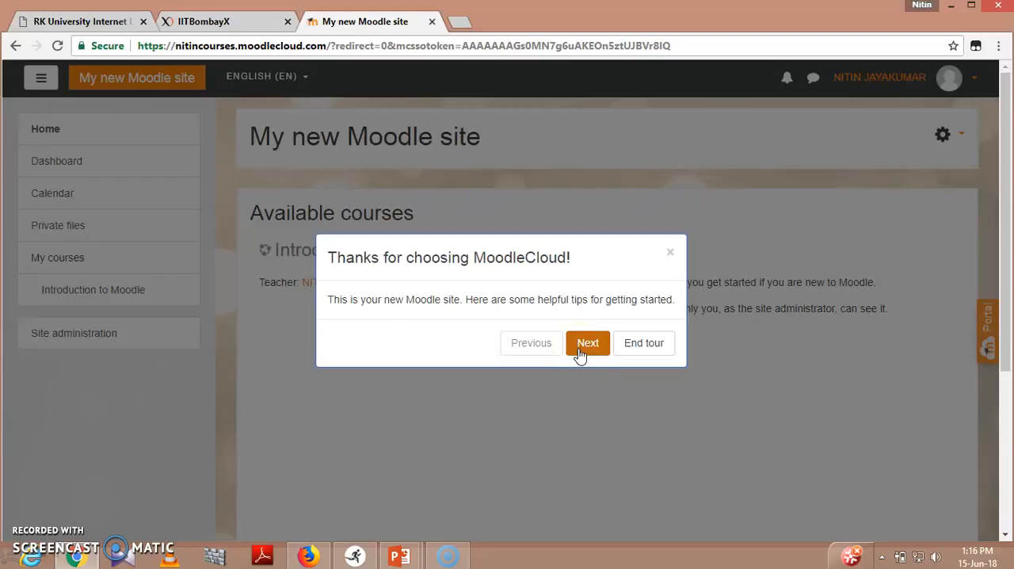
Advance through every tip of the welcome tour and end it on the final popup
{"action": "left_click", "coordinate": [588, 343]}
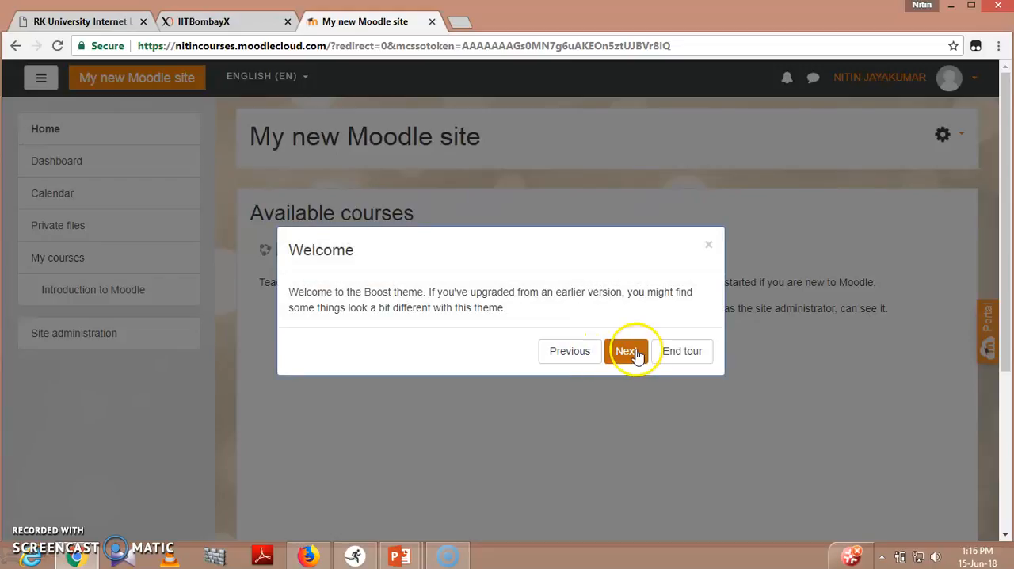
{"action": "left_click", "coordinate": [627, 350]}
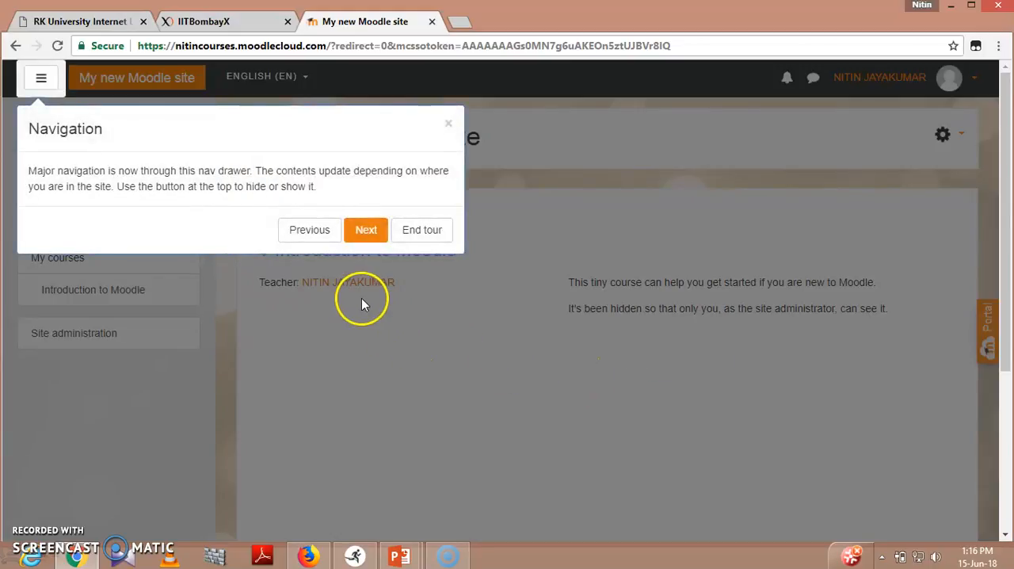
{"action": "left_click", "coordinate": [366, 230]}
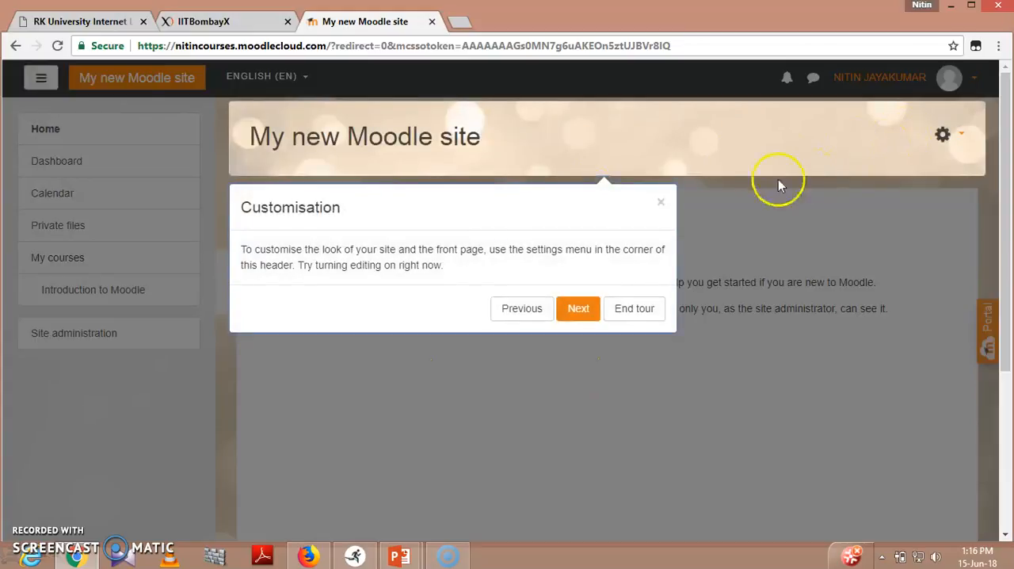
{"action": "left_click", "coordinate": [578, 308]}
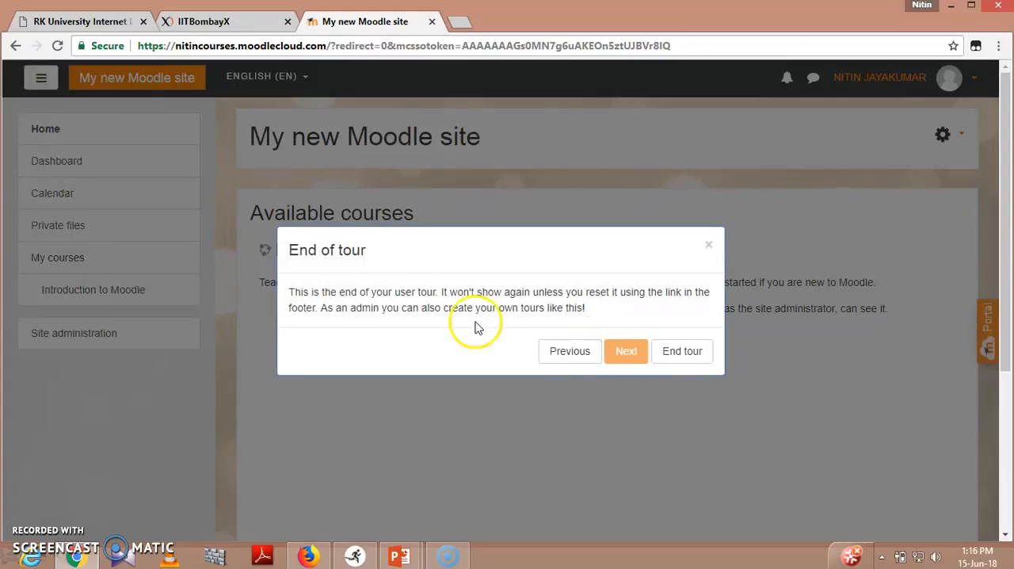
{"action": "left_click", "coordinate": [681, 351]}
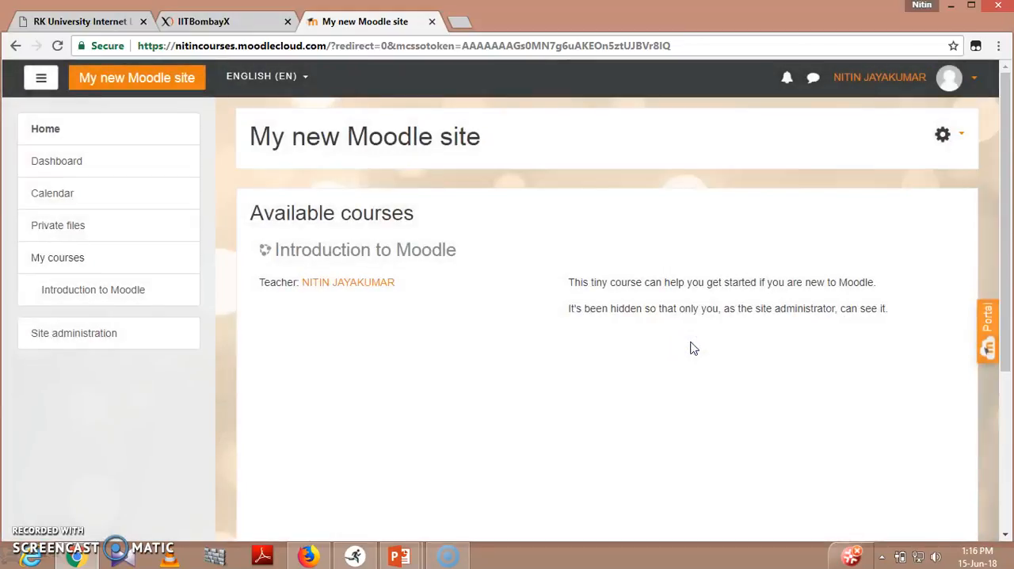
{"action": "mouse_move", "coordinate": [699, 342]}
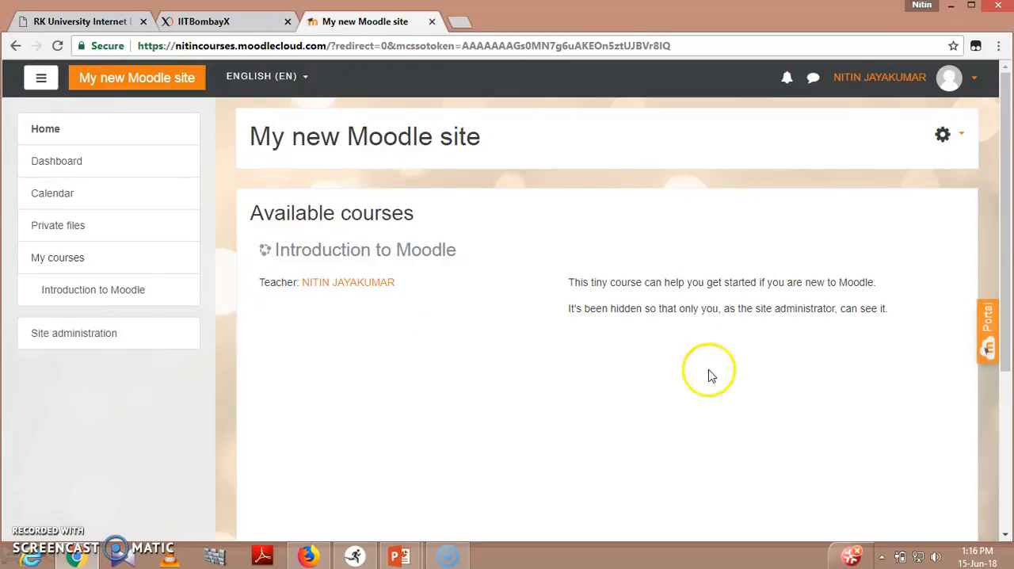
{"action": "mouse_move", "coordinate": [362, 481]}
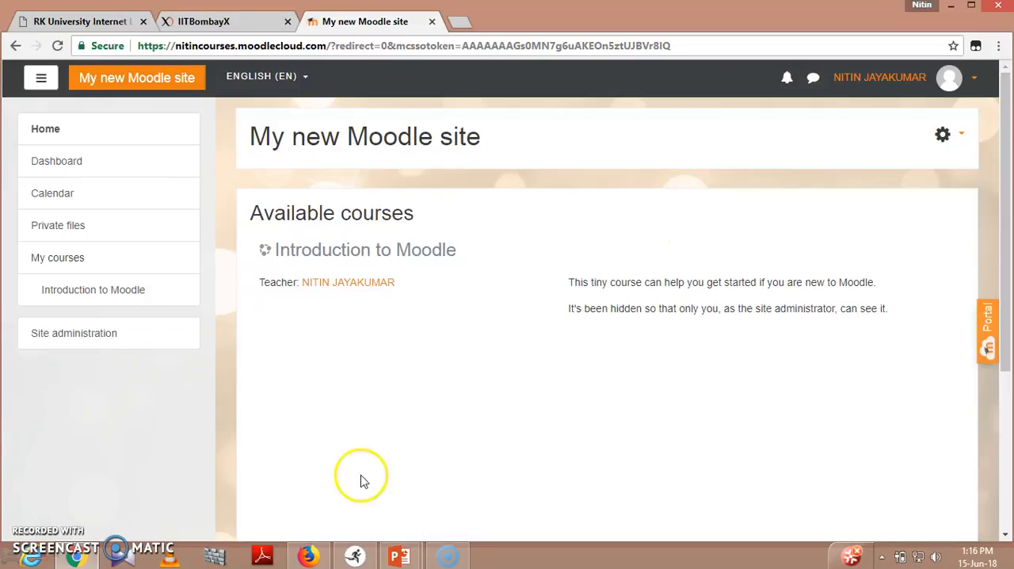
{"action": "mouse_move", "coordinate": [511, 398]}
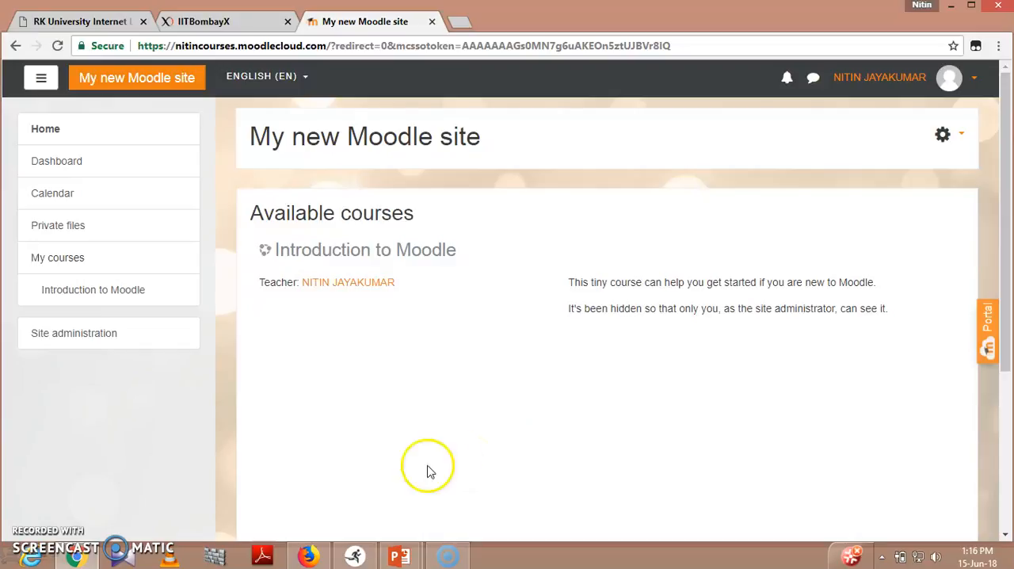
{"action": "mouse_move", "coordinate": [59, 534]}
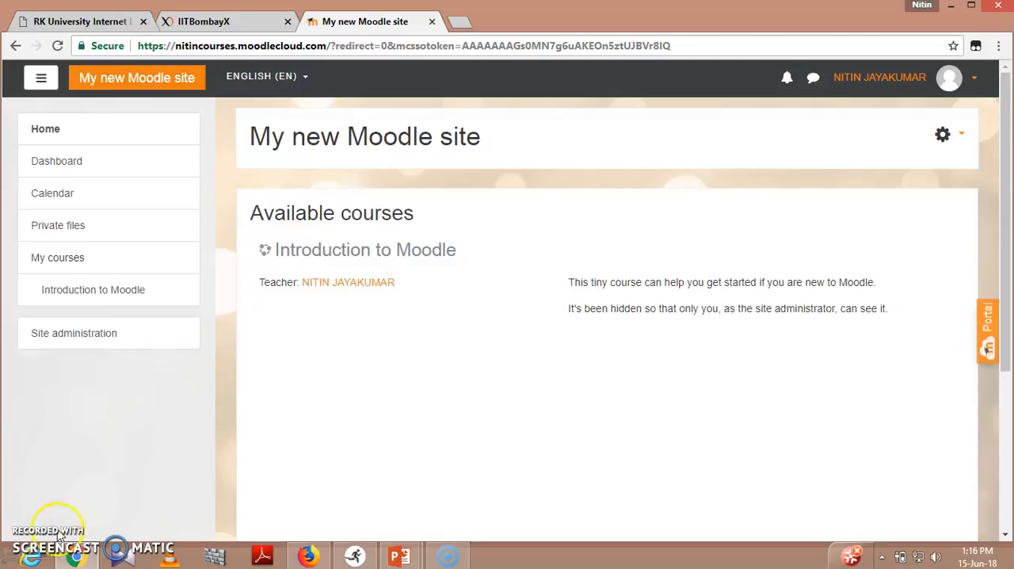